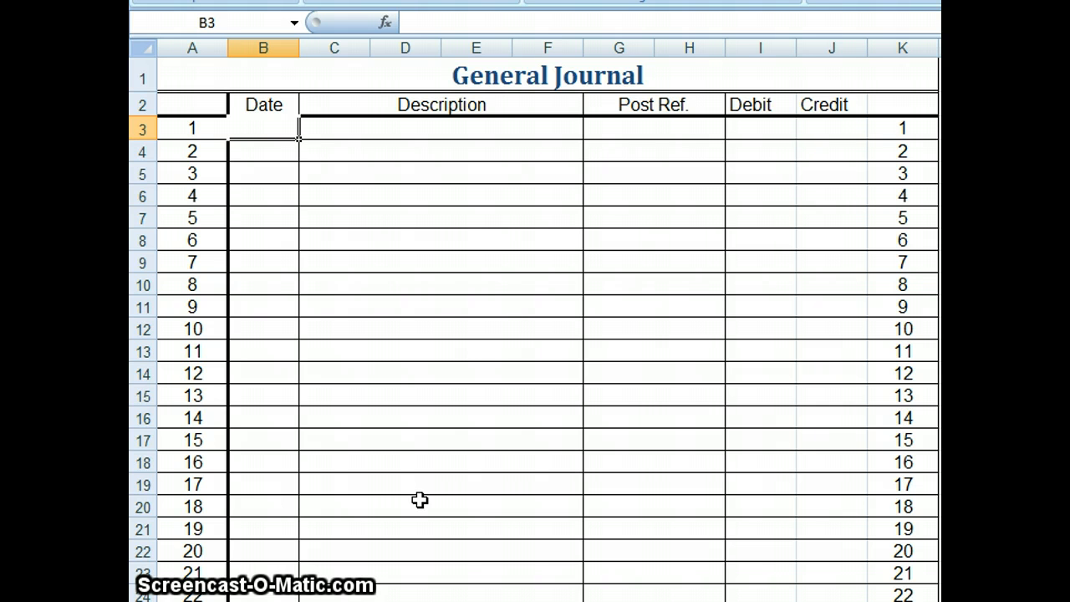
{"action": "mouse_move", "coordinate": [519, 80]}
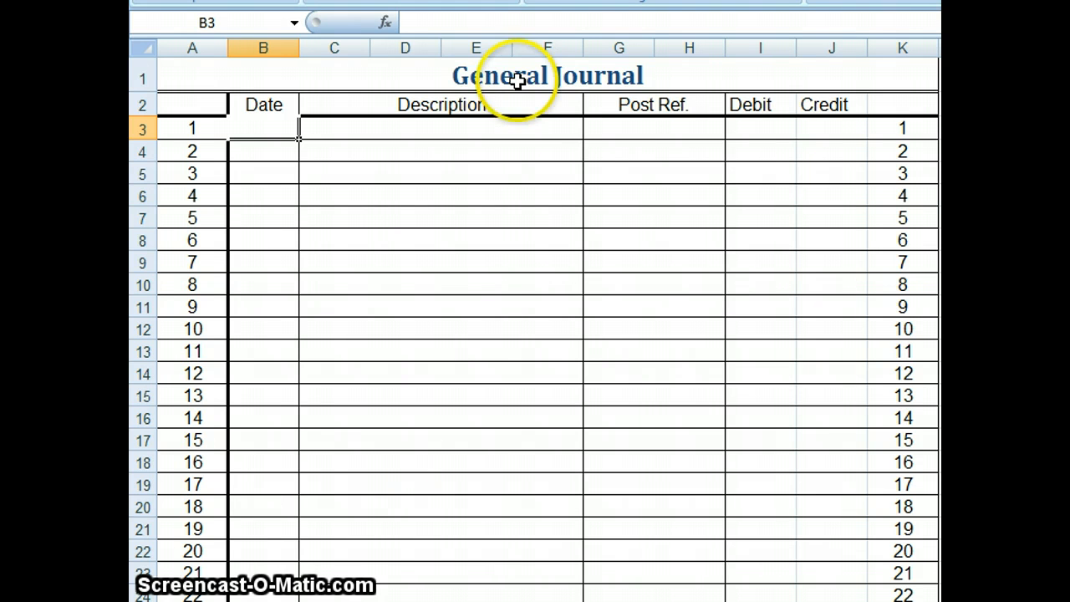
{"action": "mouse_move", "coordinate": [559, 123]}
{"action": "type", "text": "4.2"}
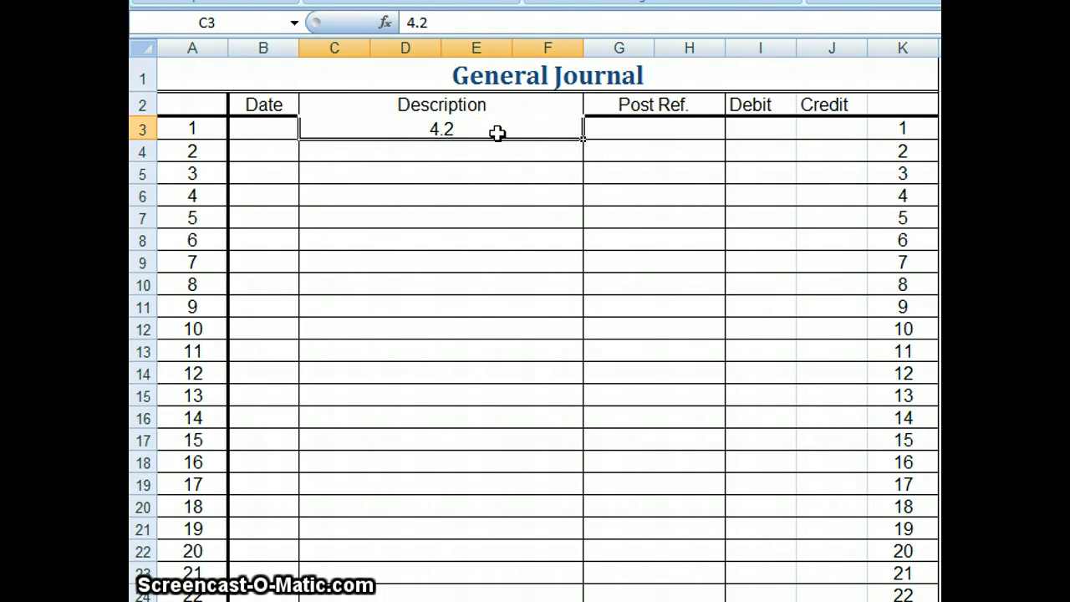
Replace the 4.2 on the first line with the description 'source documents'.
{"action": "key", "text": "Delete"}
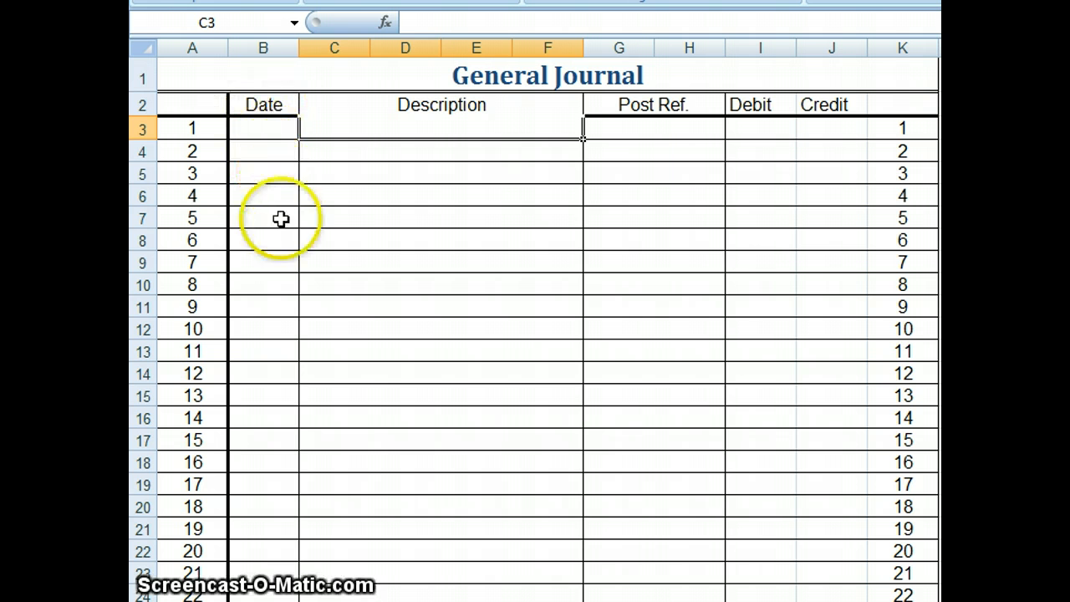
{"action": "mouse_move", "coordinate": [344, 130]}
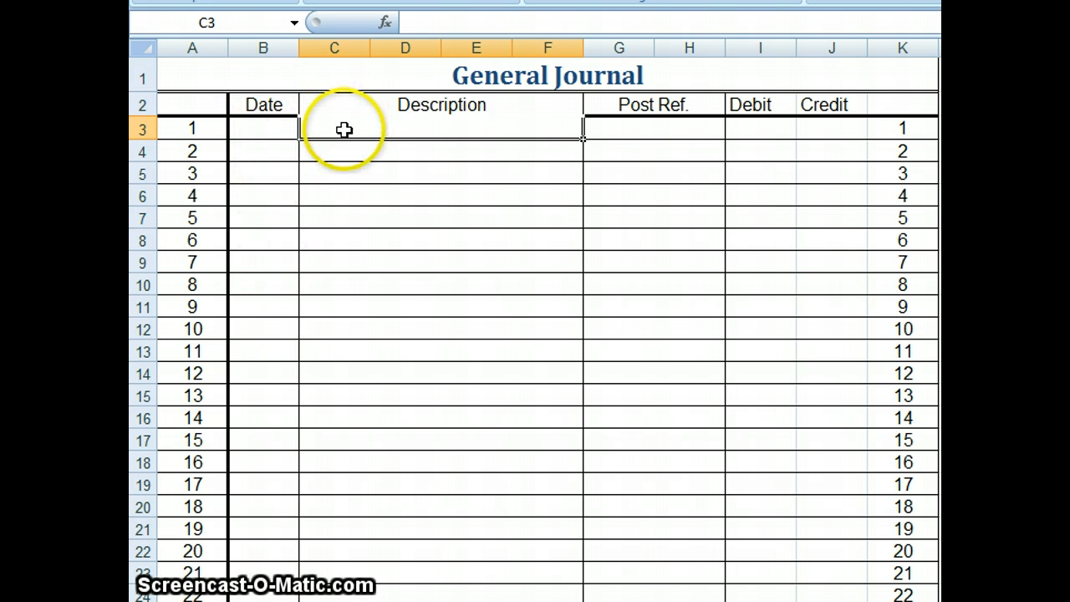
{"action": "mouse_move", "coordinate": [712, 227]}
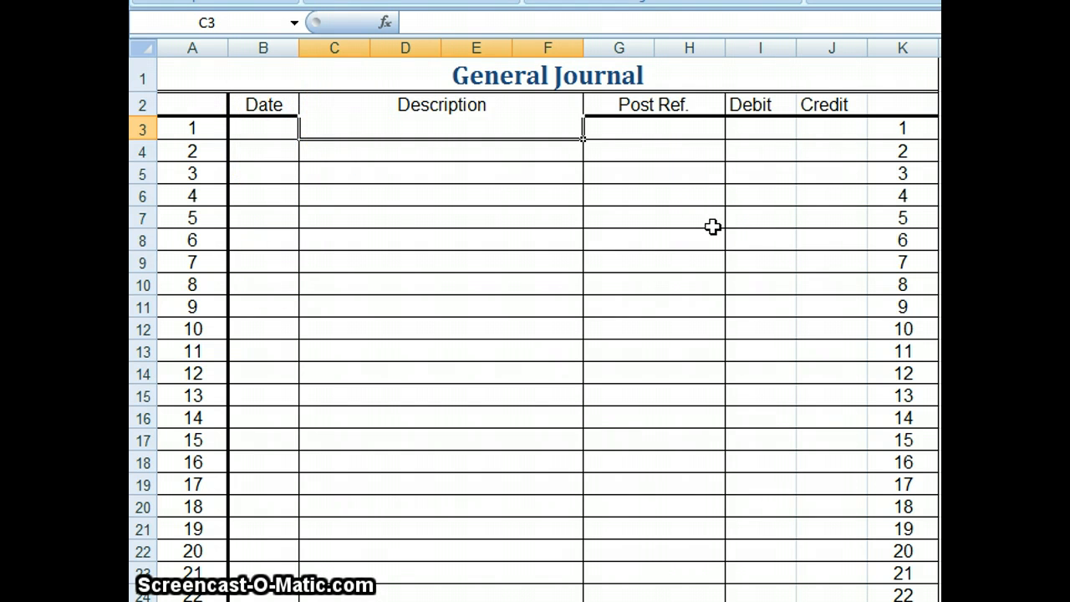
{"action": "type", "text": "source do"}
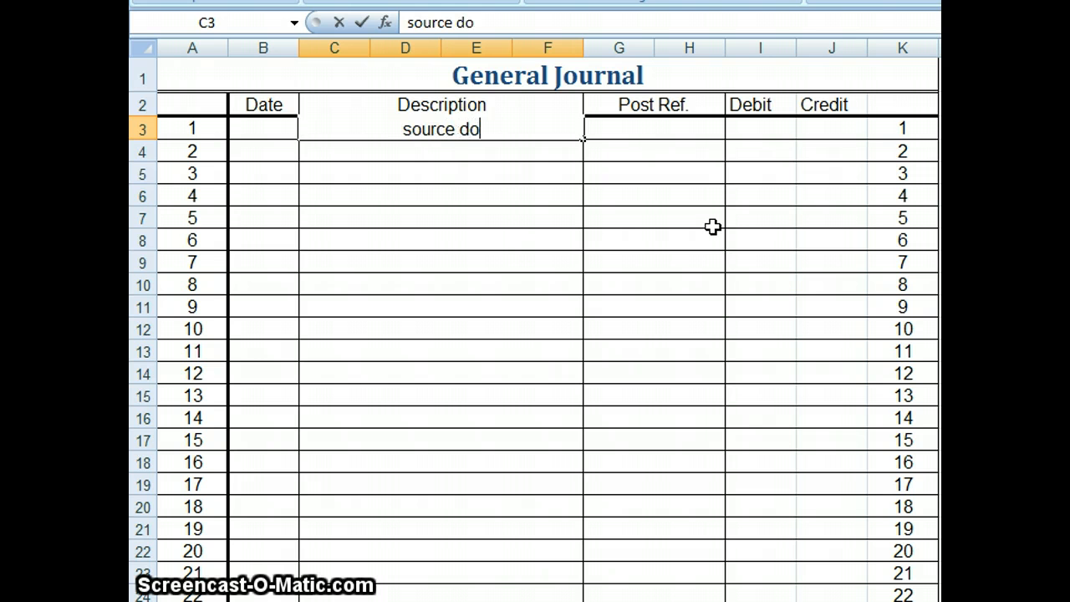
{"action": "type", "text": "cuments"}
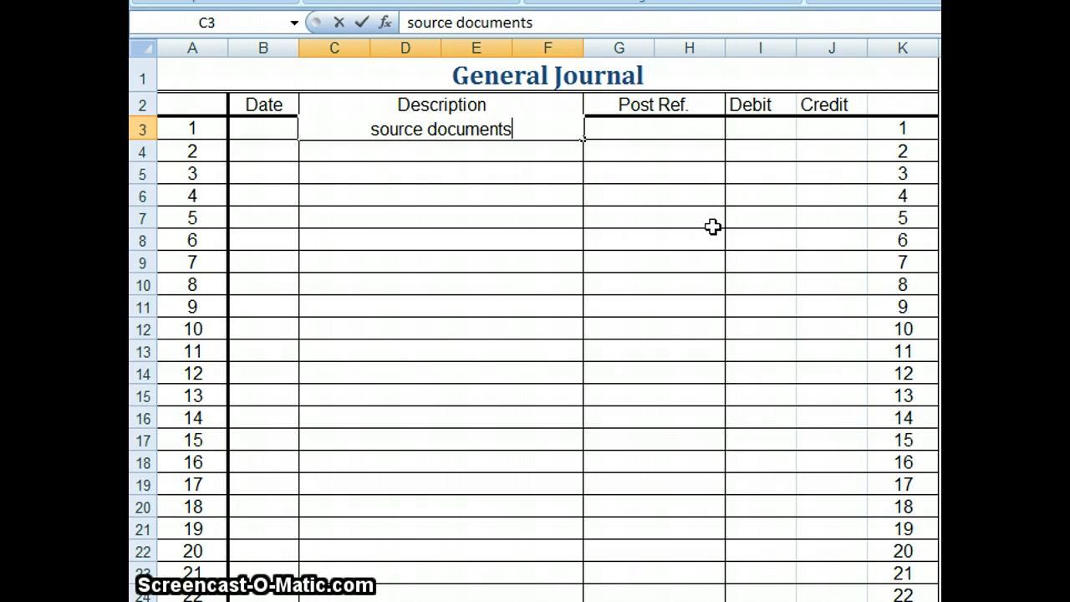
{"action": "key", "text": "Return"}
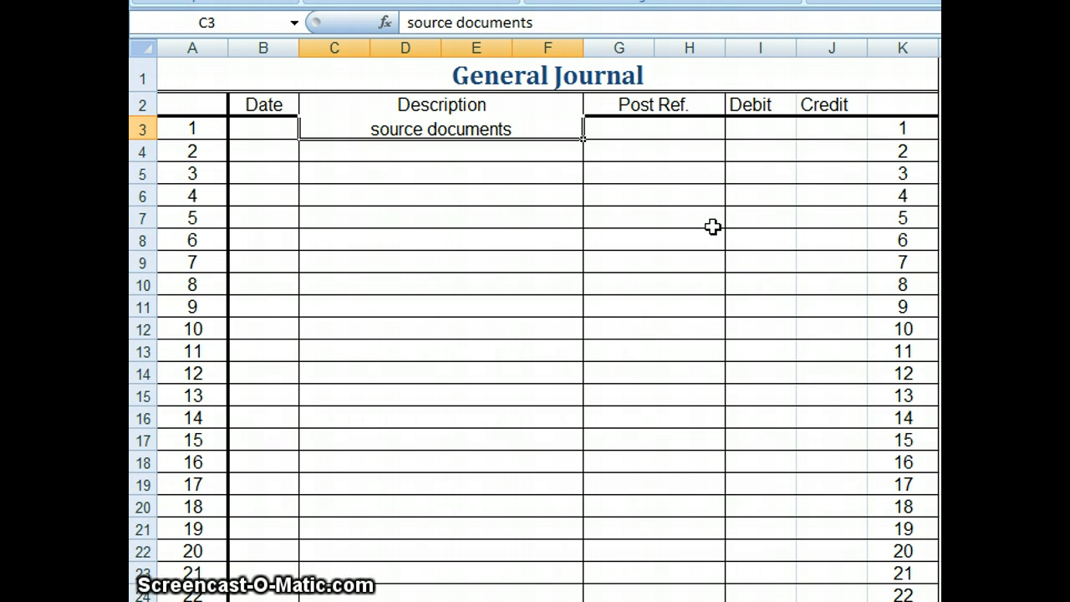
{"action": "mouse_move", "coordinate": [550, 140]}
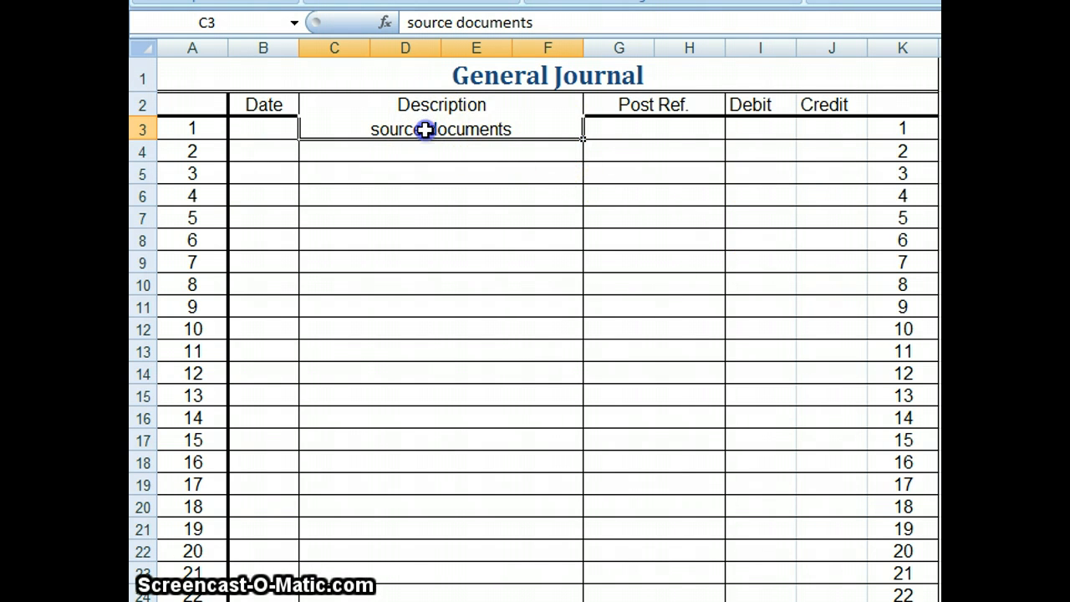
{"action": "mouse_move", "coordinate": [425, 147]}
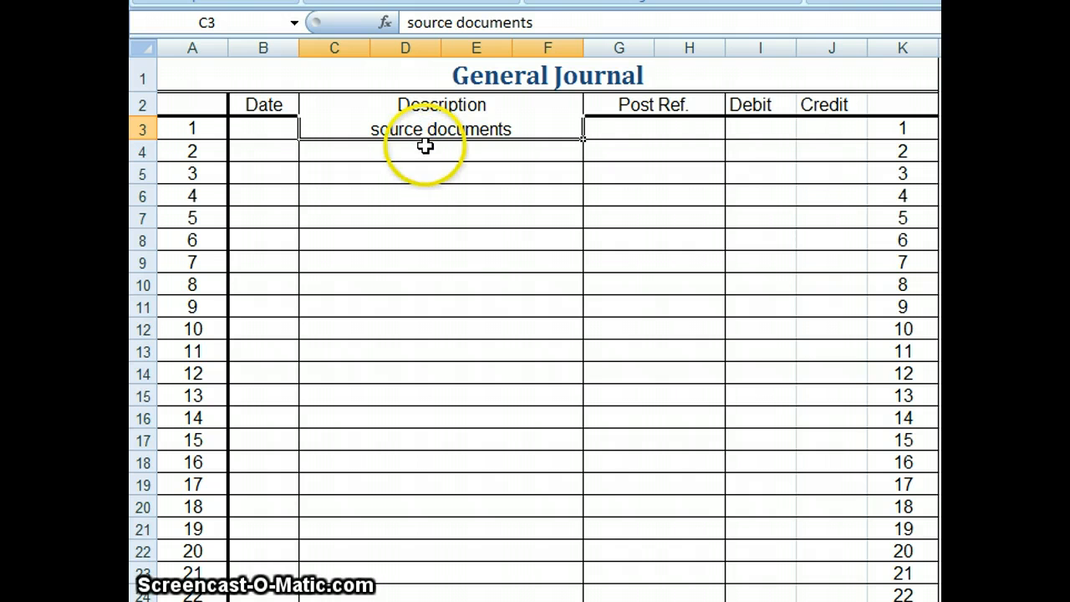
{"action": "mouse_move", "coordinate": [425, 147]}
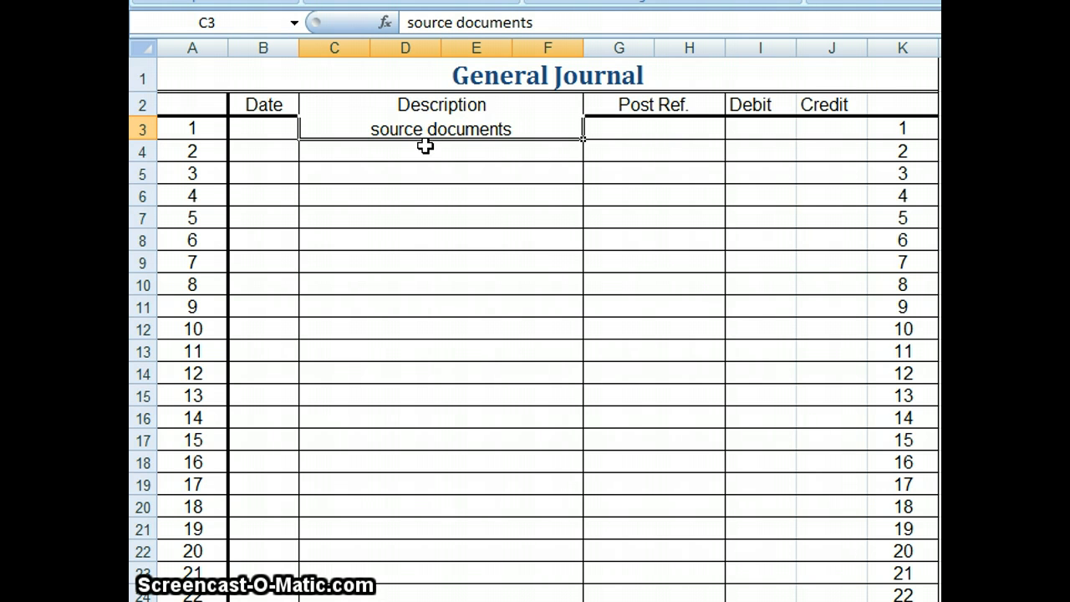
{"action": "mouse_move", "coordinate": [466, 142]}
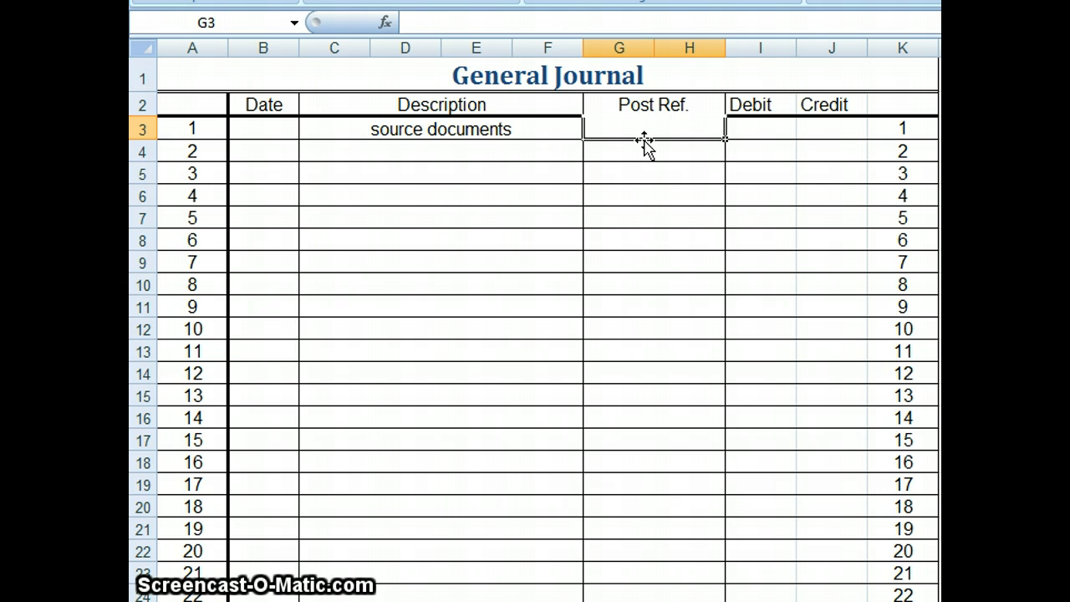
{"action": "mouse_move", "coordinate": [651, 124]}
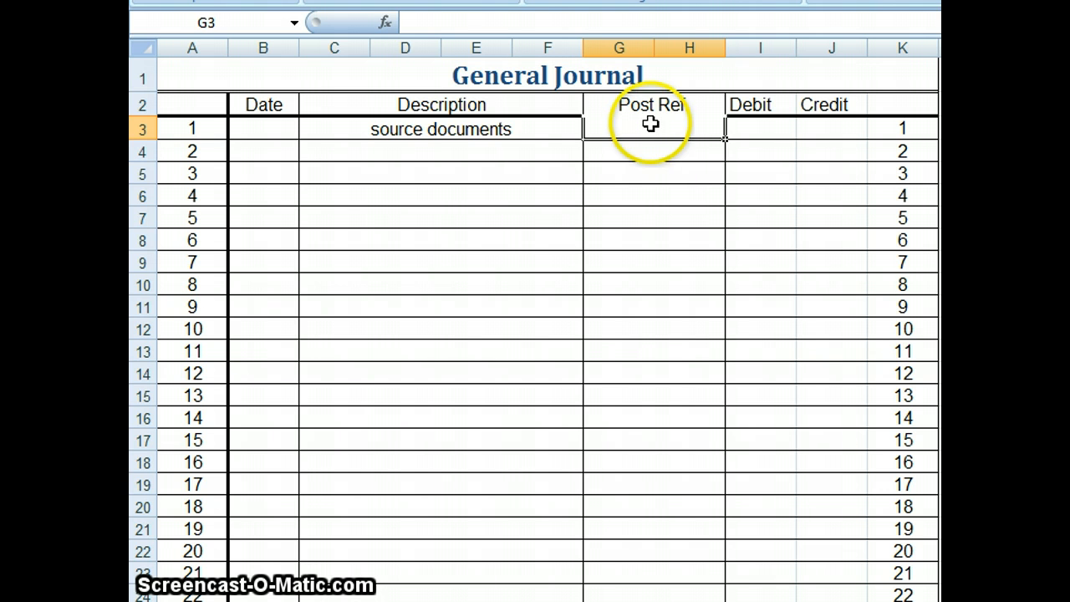
{"action": "mouse_move", "coordinate": [669, 558]}
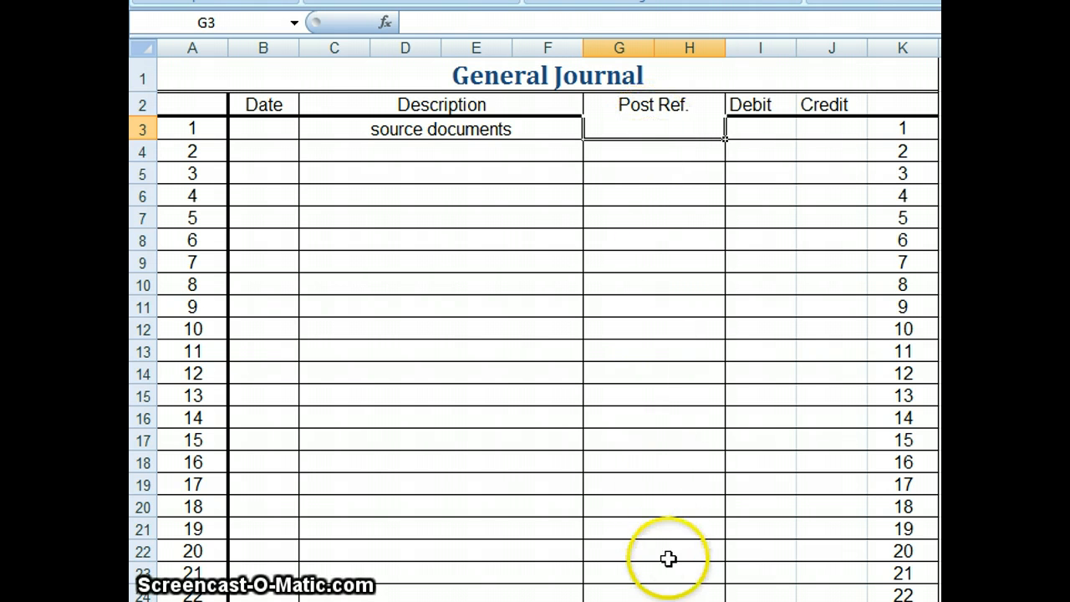
{"action": "mouse_move", "coordinate": [685, 166]}
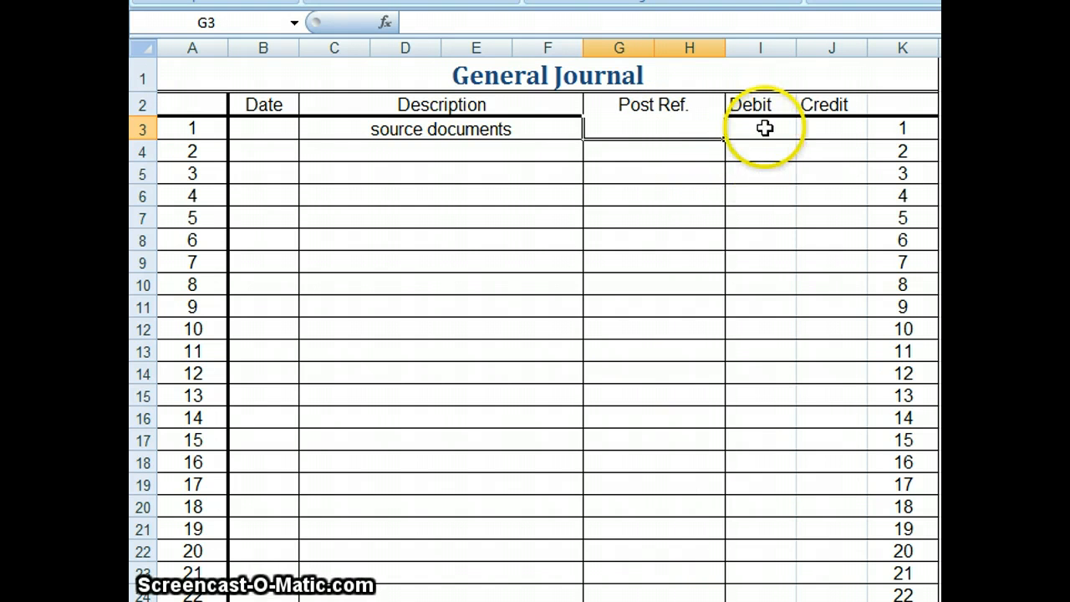
{"action": "left_click", "coordinate": [831, 128]}
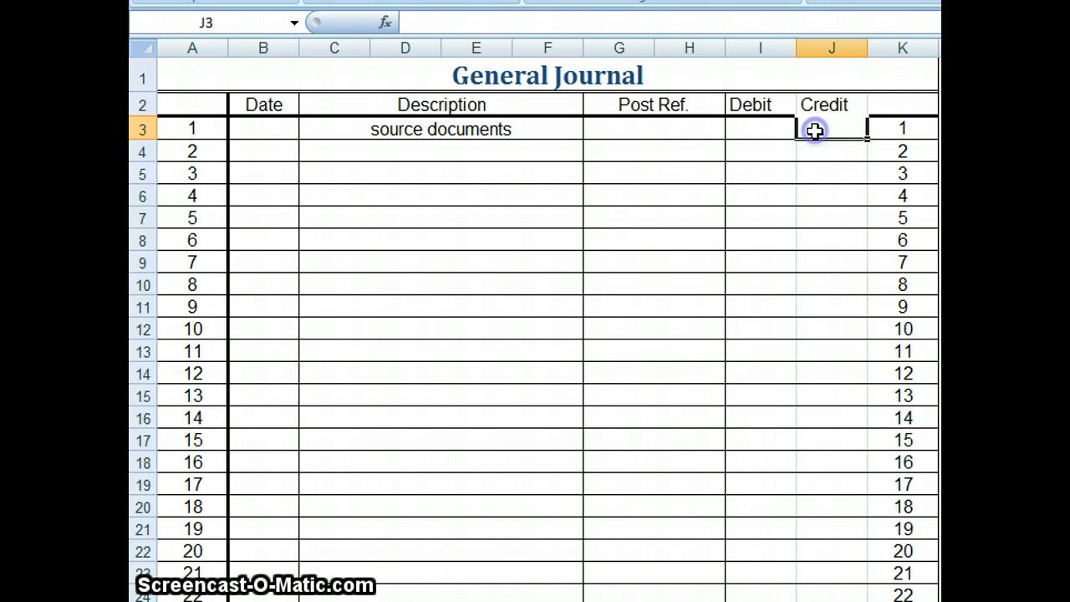
{"action": "left_click", "coordinate": [759, 151]}
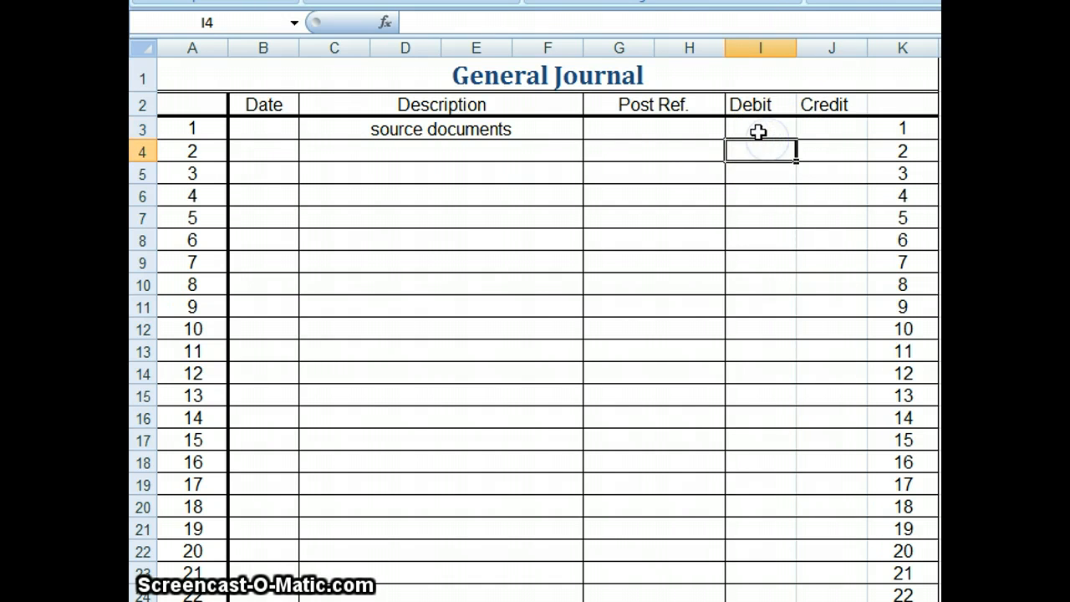
{"action": "left_click", "coordinate": [759, 127]}
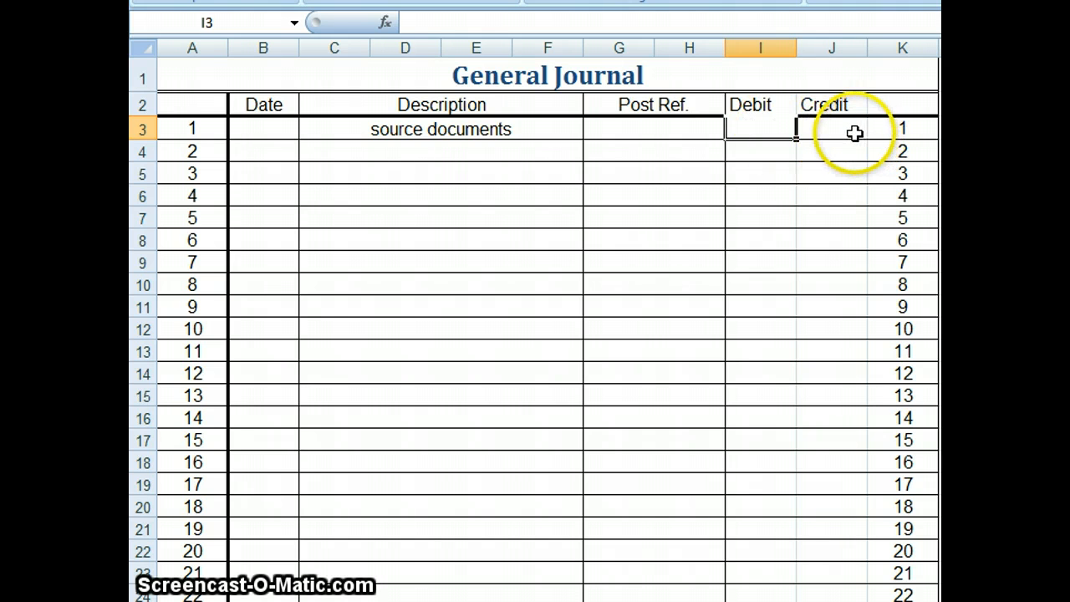
{"action": "left_click", "coordinate": [830, 129]}
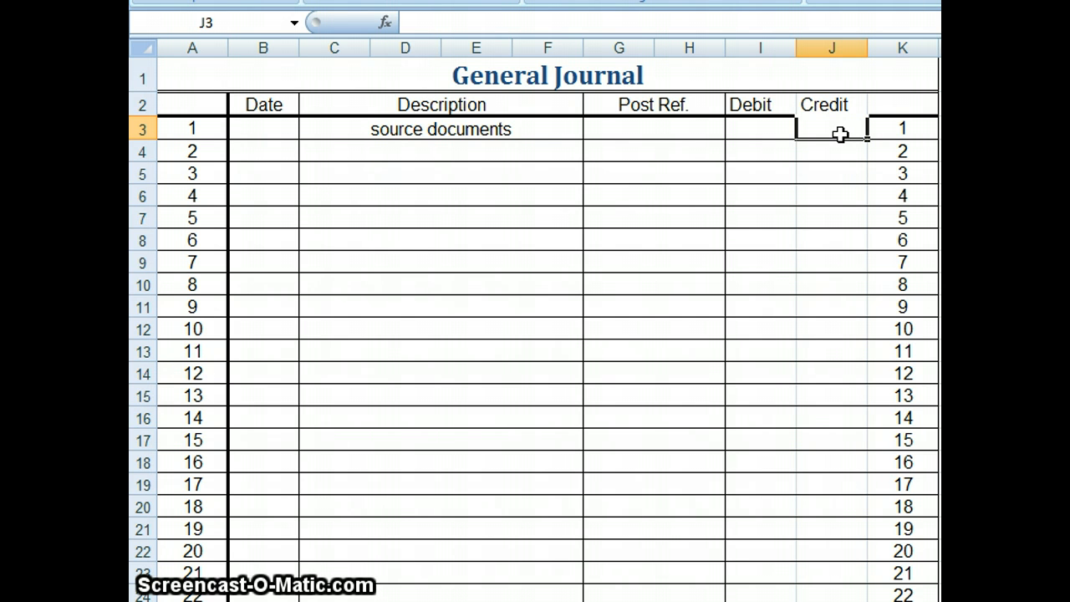
{"action": "mouse_move", "coordinate": [531, 127]}
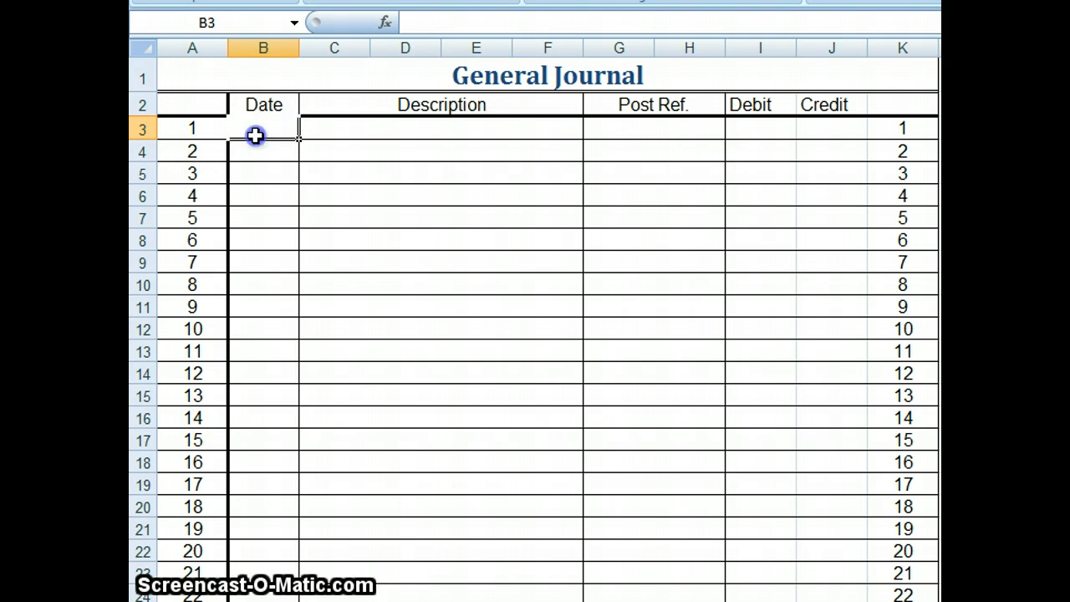
{"action": "mouse_move", "coordinate": [338, 157]}
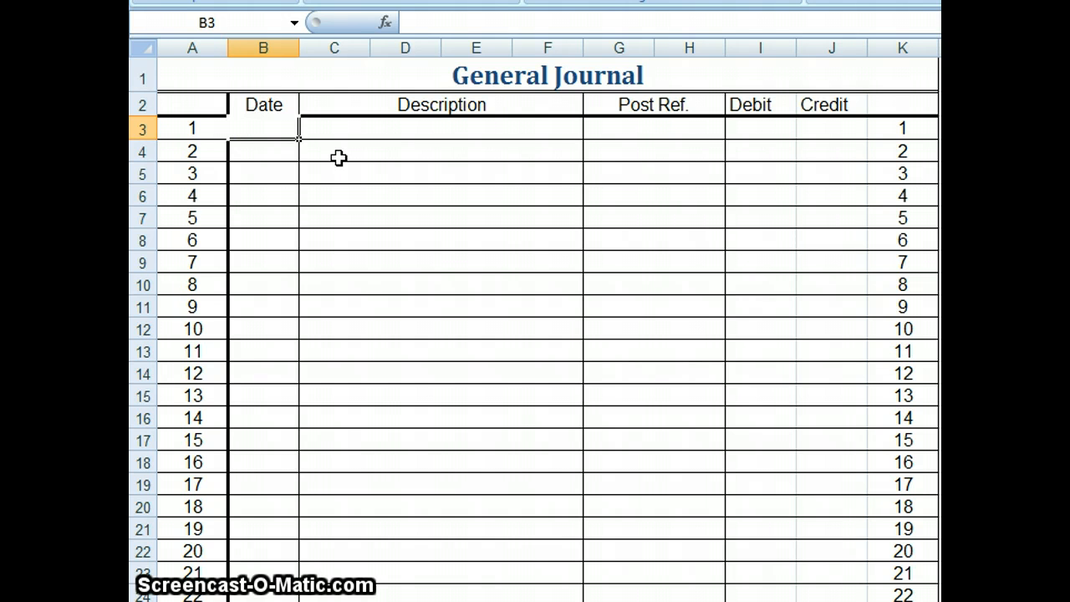
Enter Sept as the first entry's date and Cash as line two's description.
{"action": "type", "text": "Sept"}
{"action": "left_click", "coordinate": [263, 151]}
{"action": "type", "text": "1"}
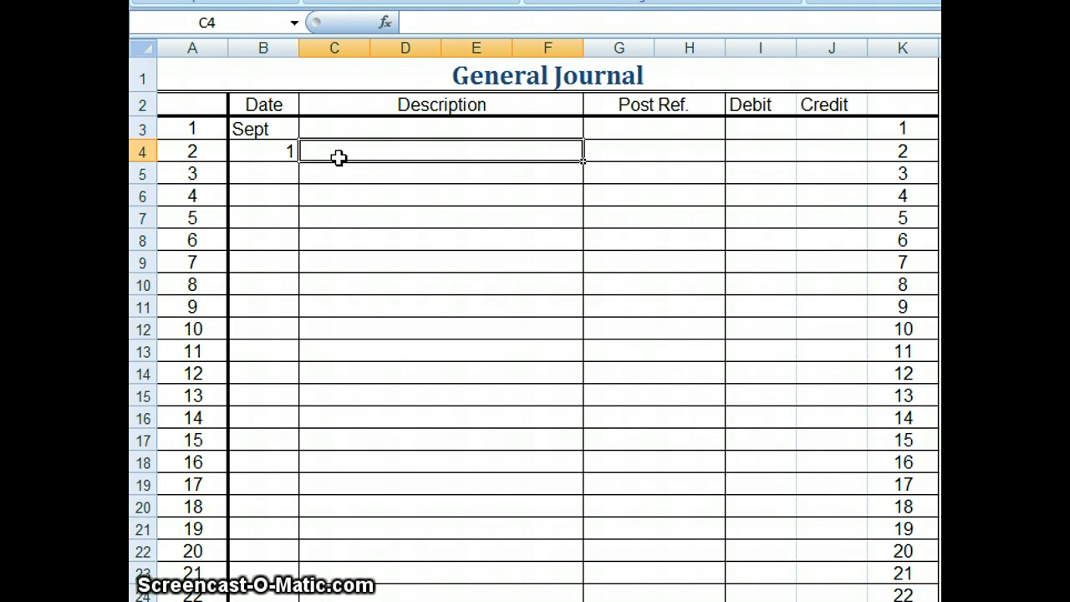
{"action": "type", "text": "Cash"}
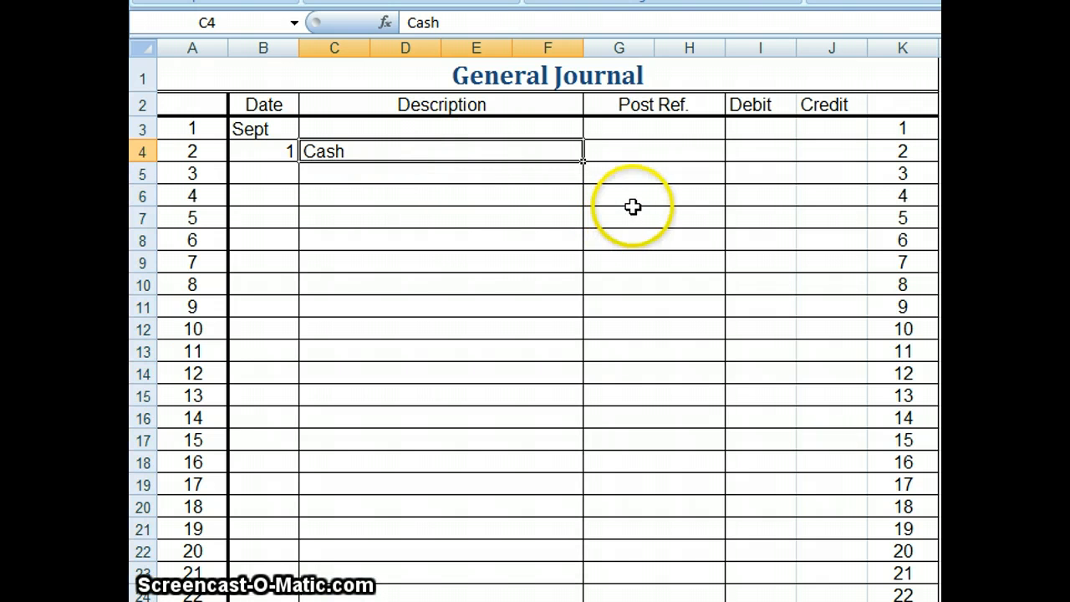
Enter 62000 as the Cash debit and format it as 62,000.00 with Comma Style.
{"action": "left_click", "coordinate": [759, 150]}
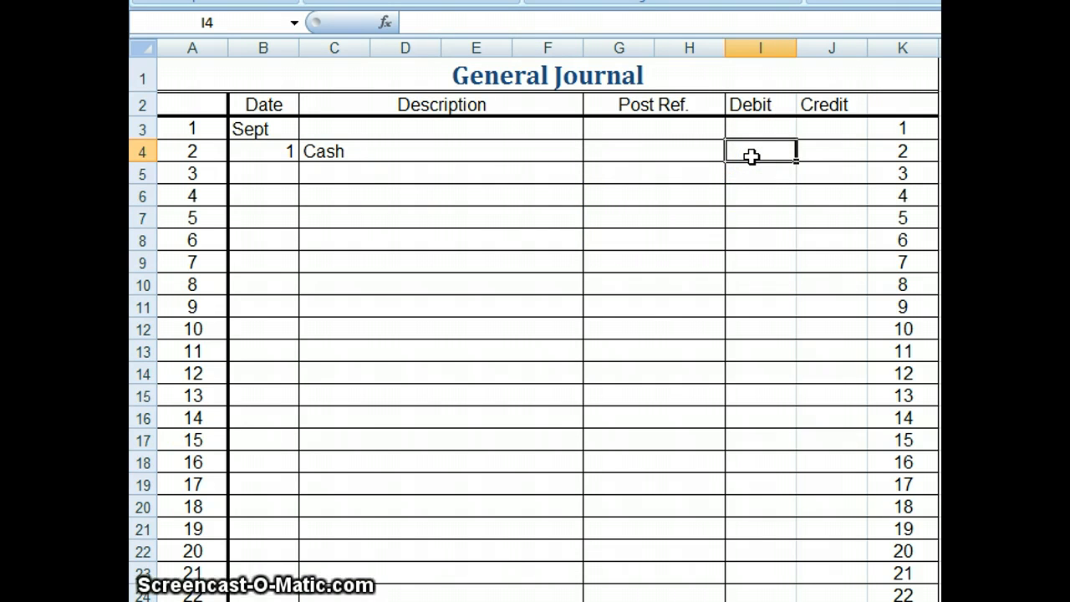
{"action": "type", "text": "6"}
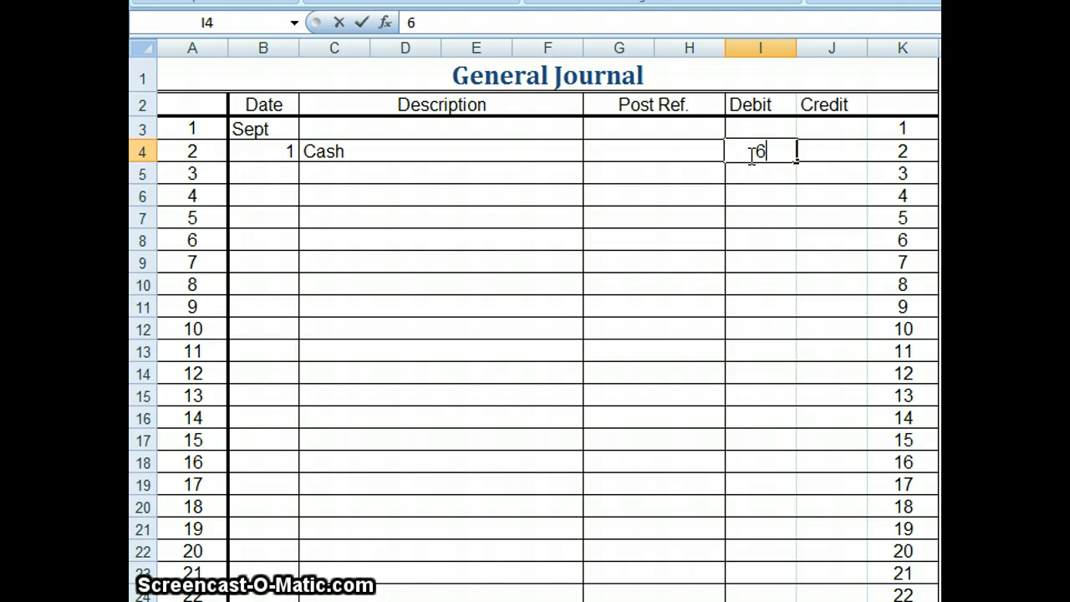
{"action": "type", "text": "2000"}
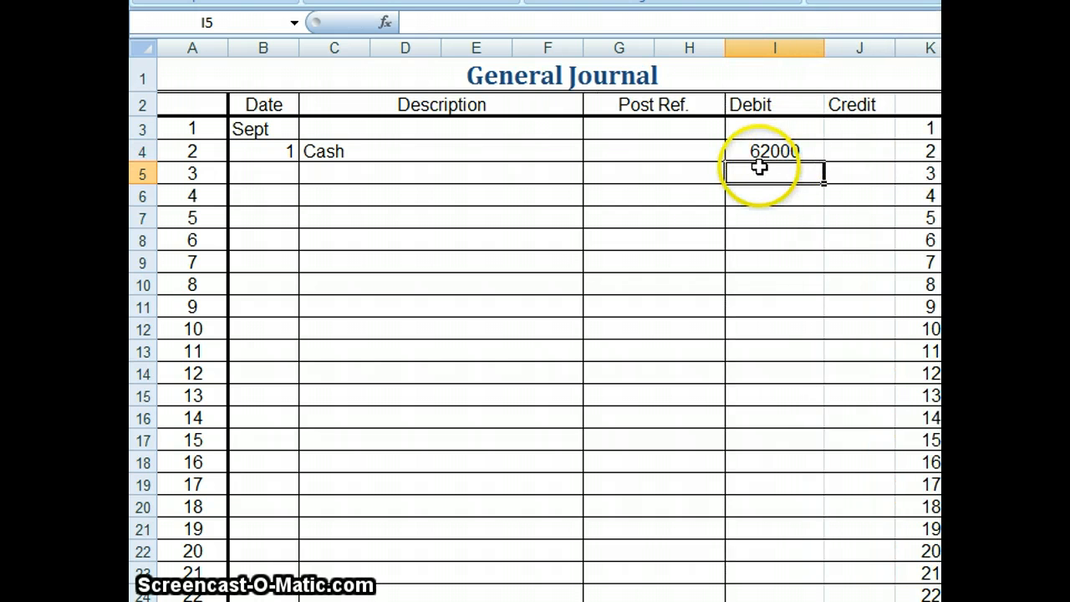
{"action": "left_click", "coordinate": [773, 46]}
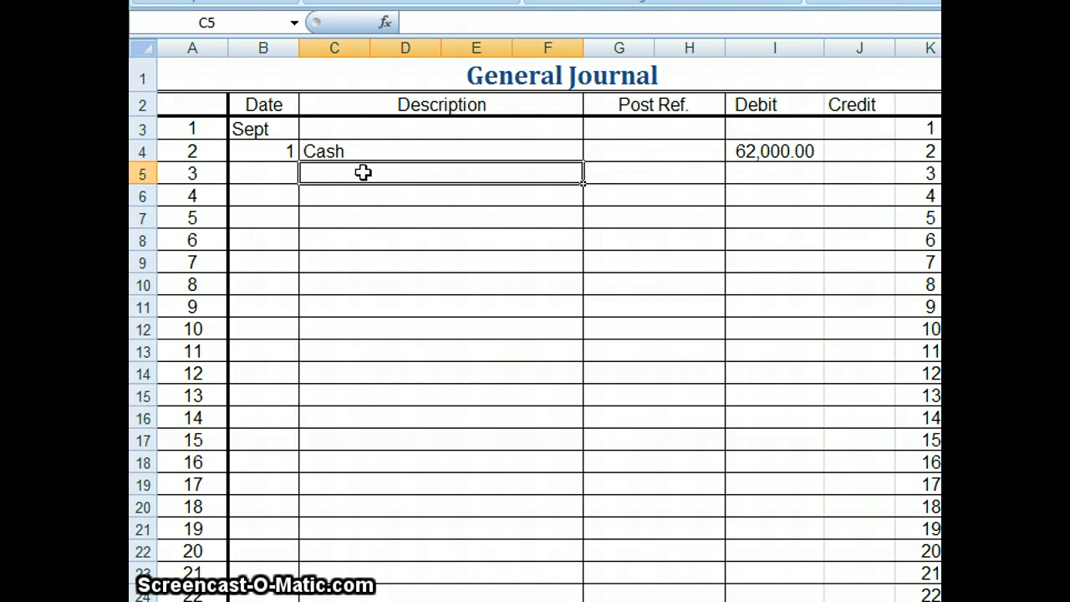
Enter the indented James Capital line with a 62,000.00 credit.
{"action": "left_click", "coordinate": [363, 172]}
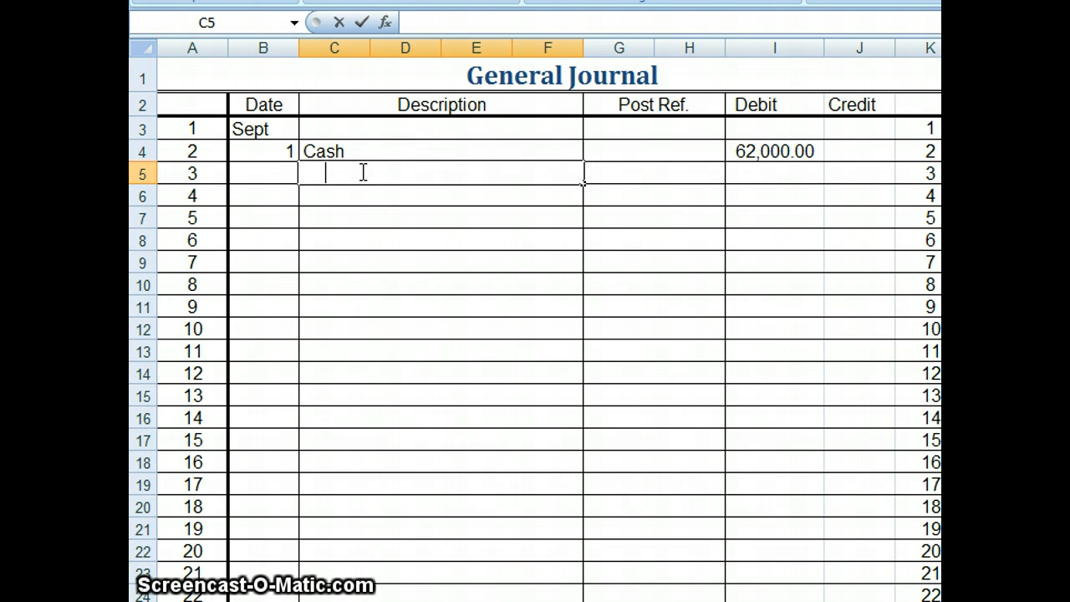
{"action": "type", "text": "James"}
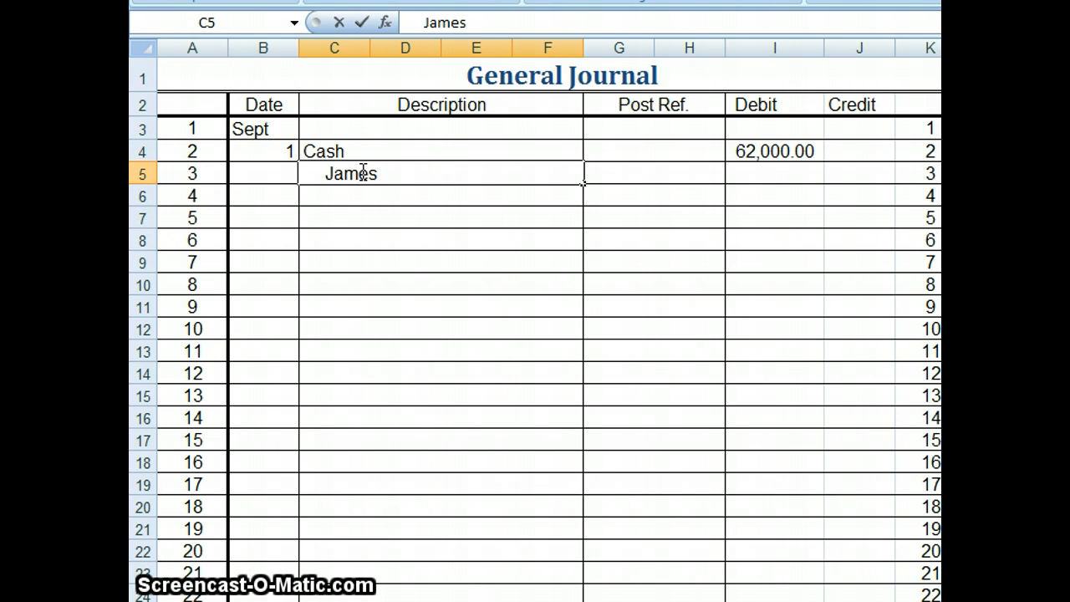
{"action": "type", "text": "Capital"}
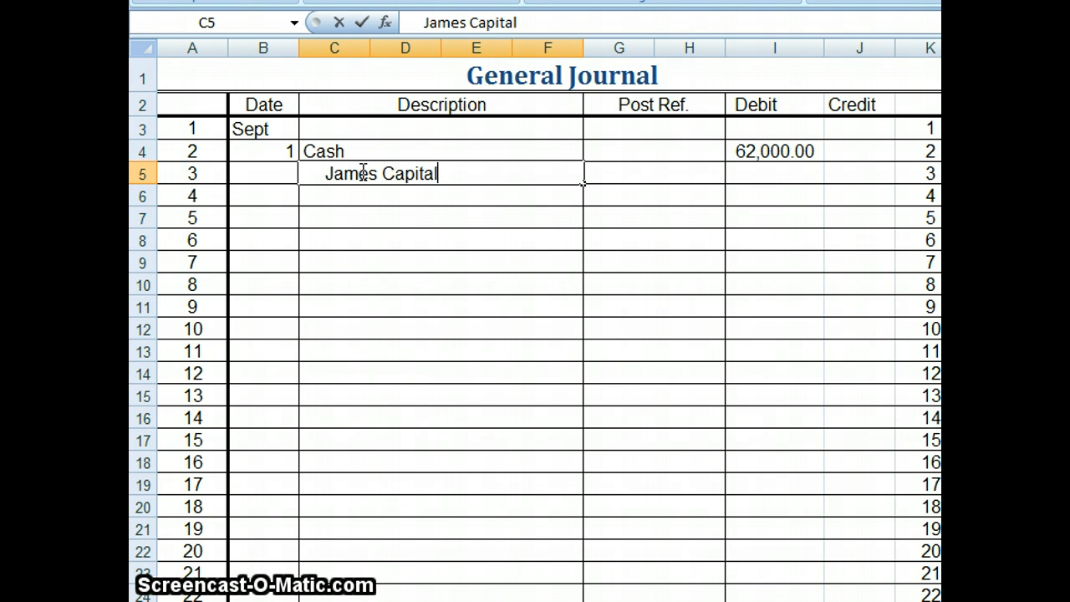
{"action": "left_click", "coordinate": [859, 172]}
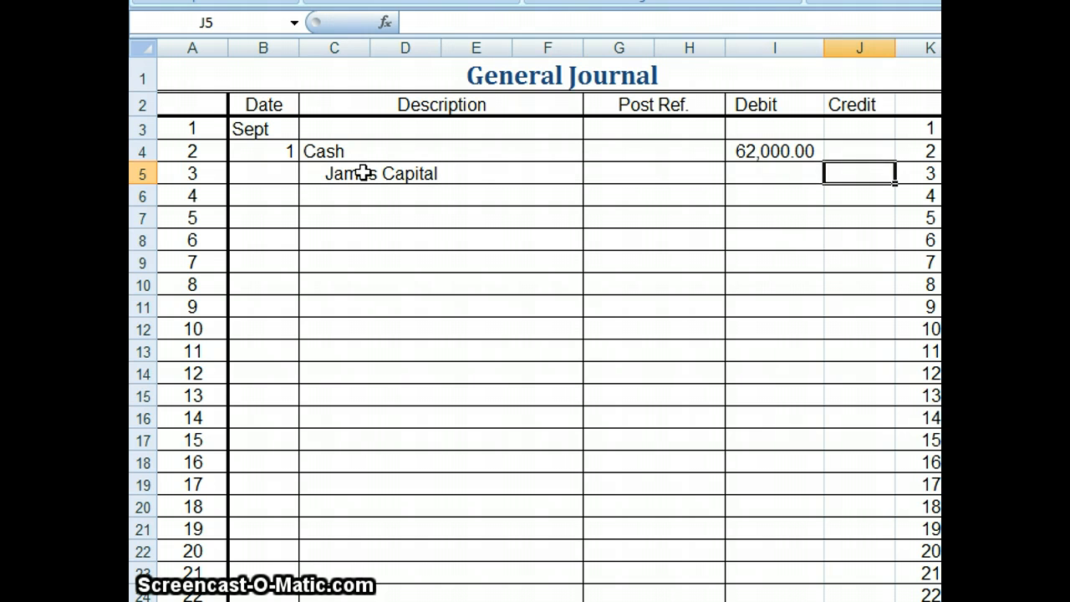
{"action": "type", "text": "62000"}
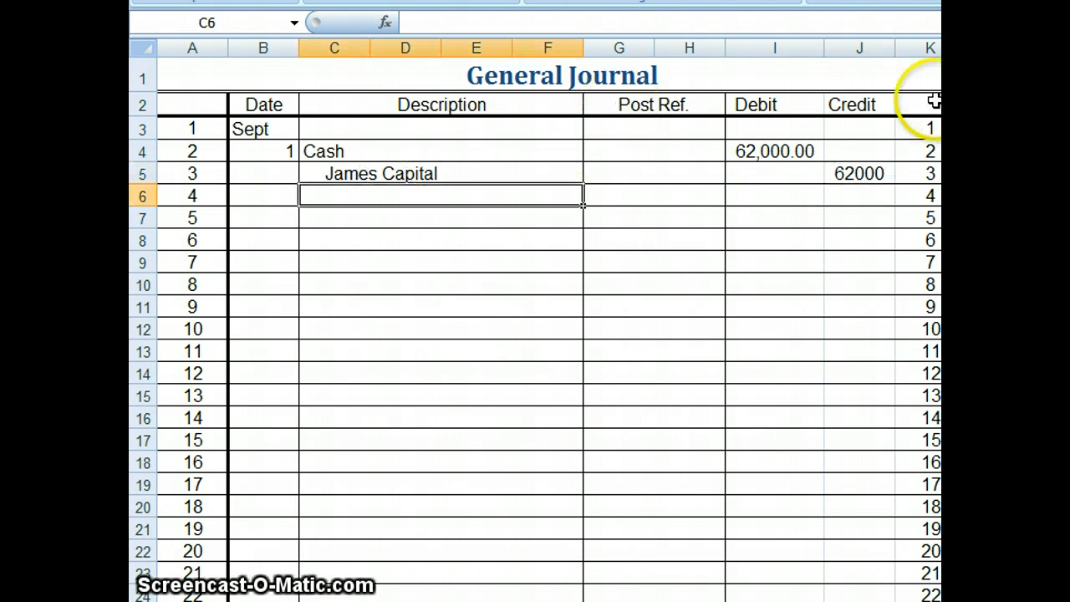
Add the explanation 'owner beg. investment' below the capital line.
{"action": "left_click", "coordinate": [860, 75]}
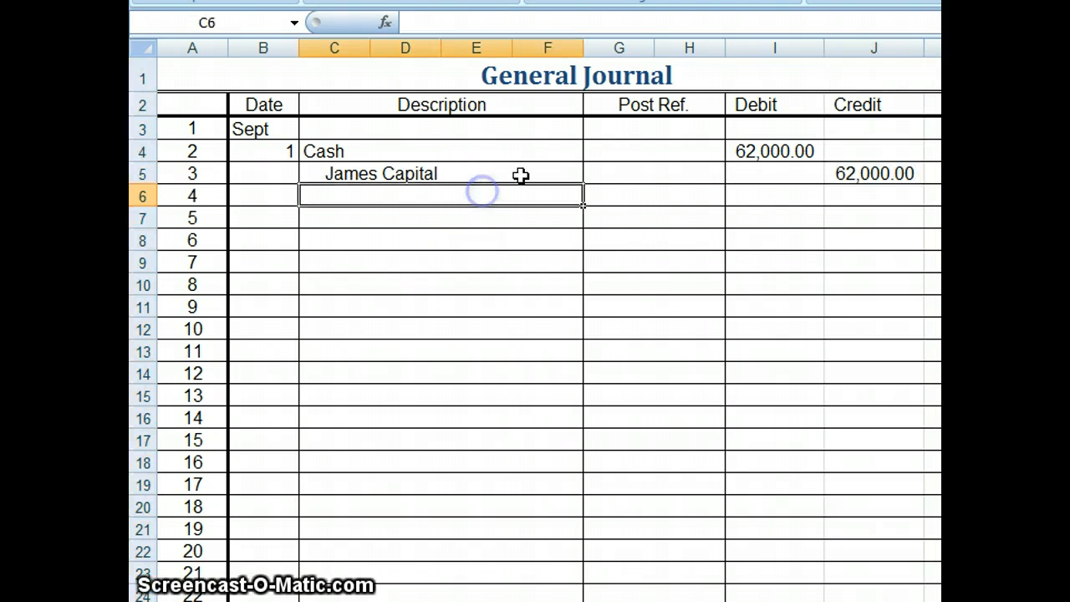
{"action": "type", "text": "owner beg."}
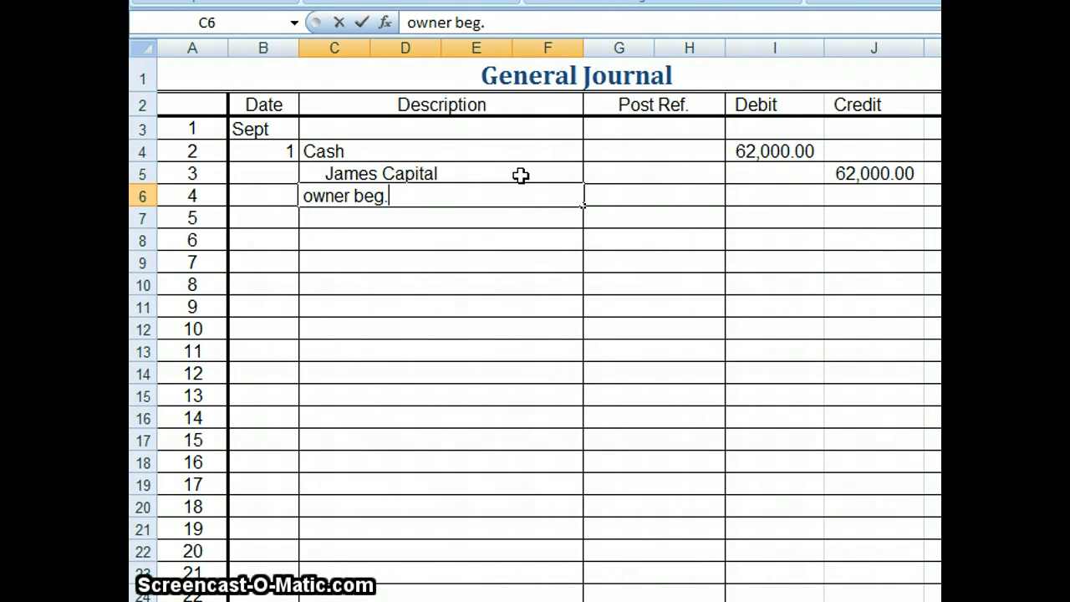
{"action": "type", "text": "investment"}
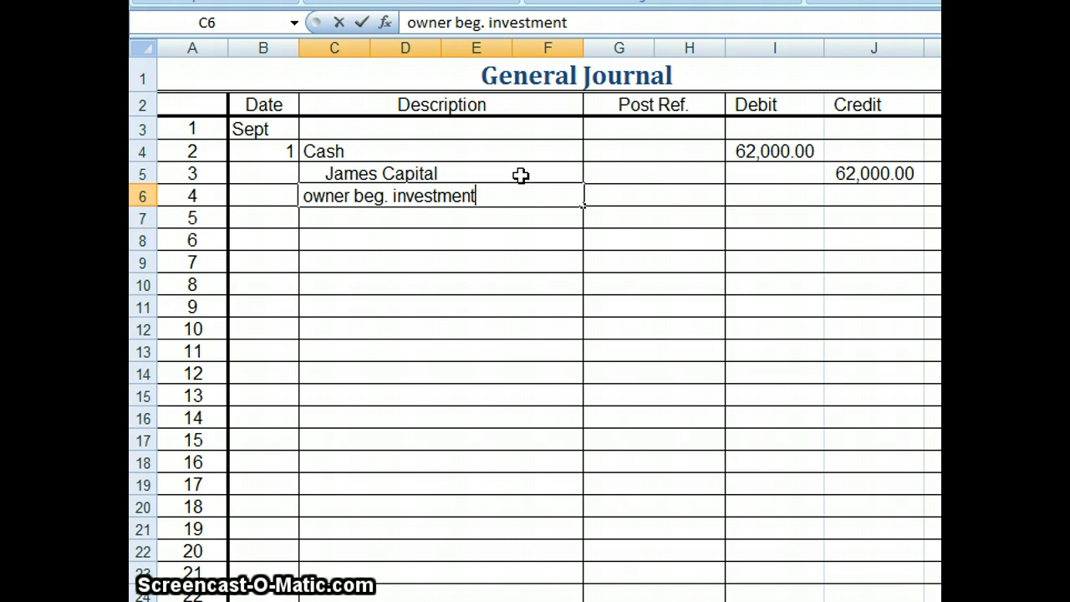
{"action": "key", "text": "Return"}
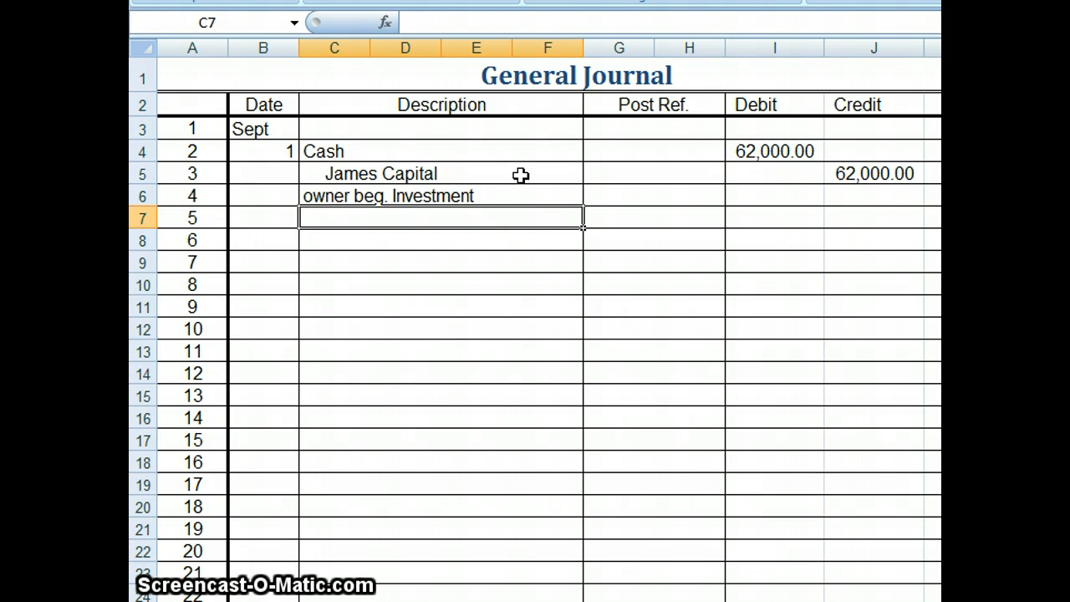
{"action": "mouse_move", "coordinate": [354, 281]}
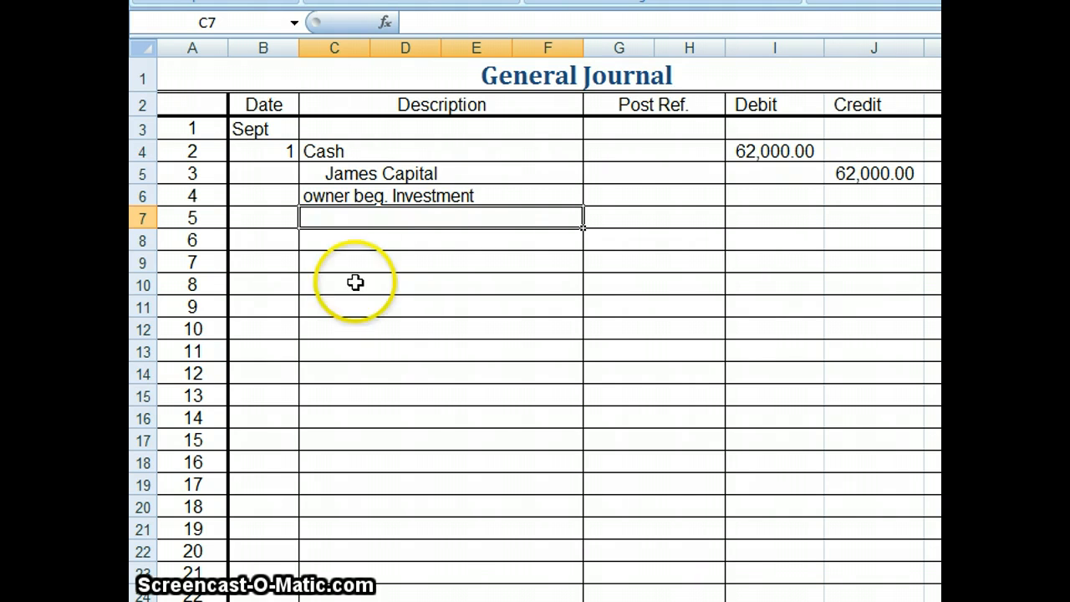
{"action": "mouse_move", "coordinate": [285, 218]}
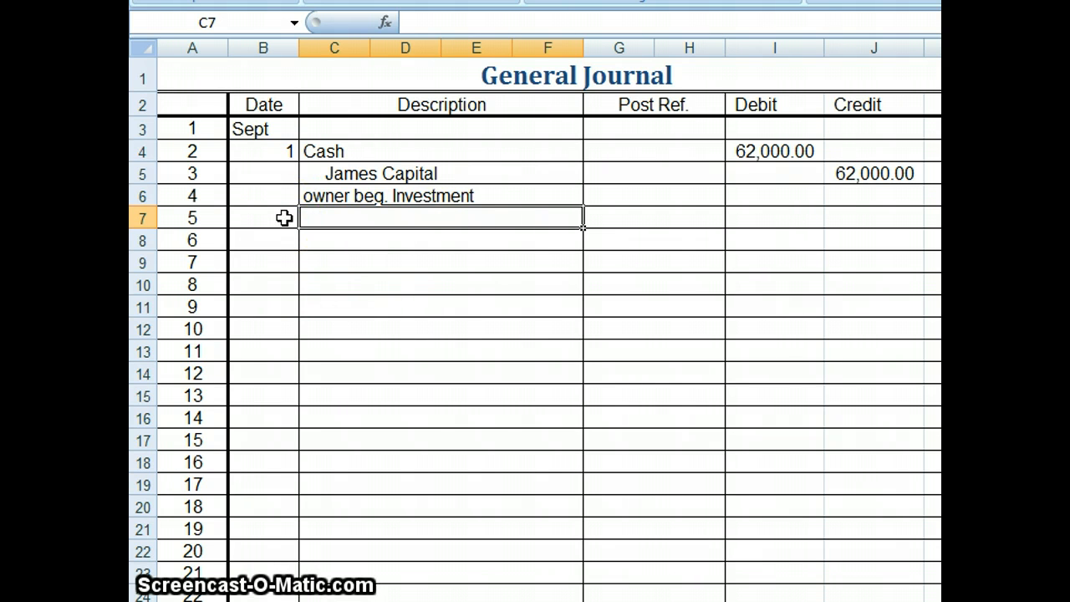
Enter the Sept 4 Office Equipment line with an 8,500.00 debit.
{"action": "left_click", "coordinate": [262, 218]}
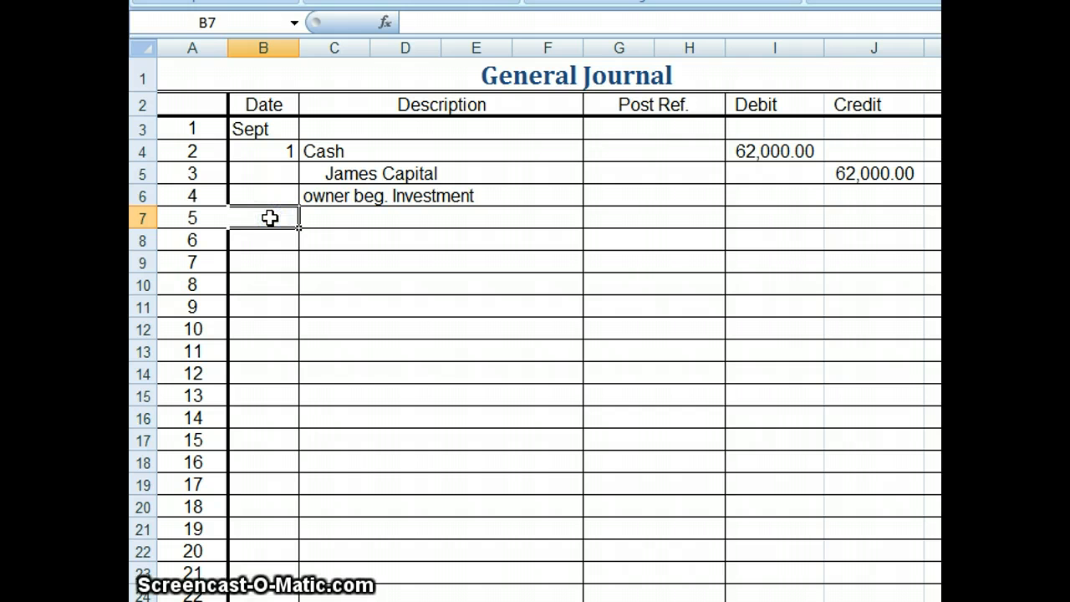
{"action": "type", "text": "4"}
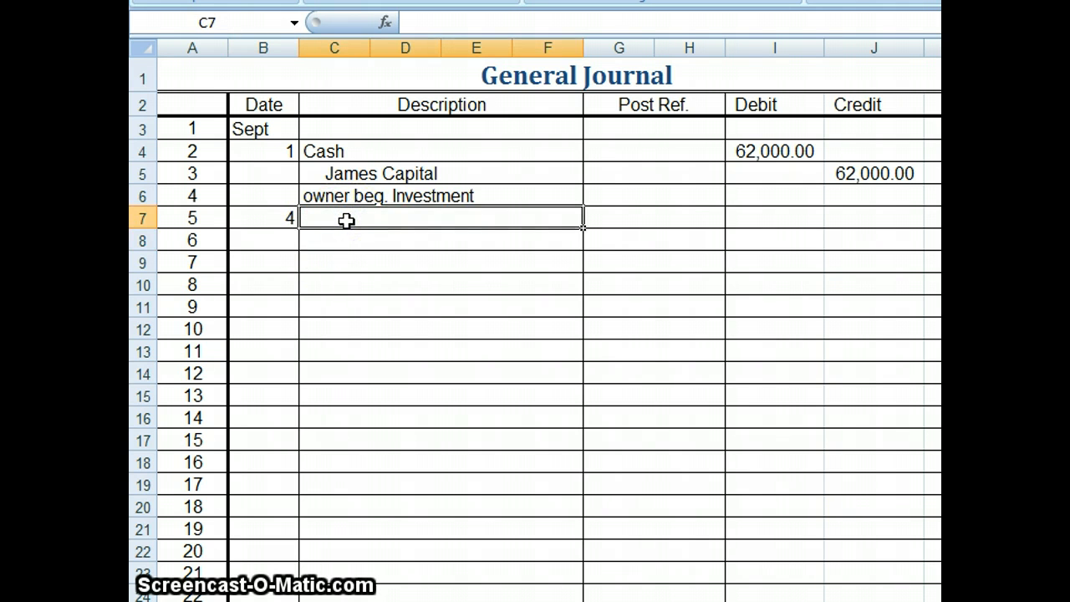
{"action": "type", "text": "Owner beg. Investment"}
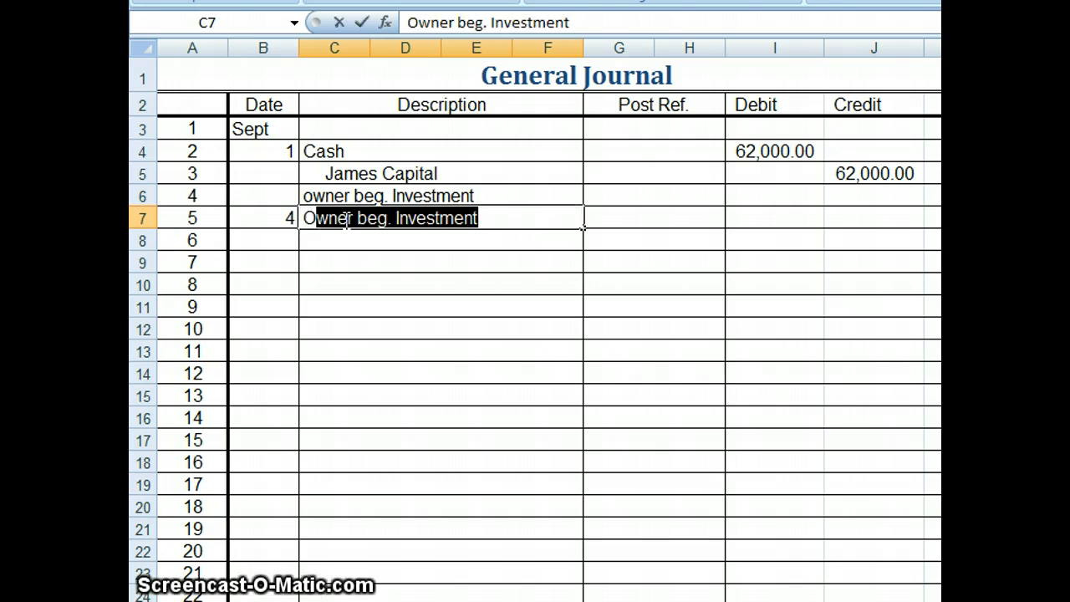
{"action": "type", "text": "Office Eq"}
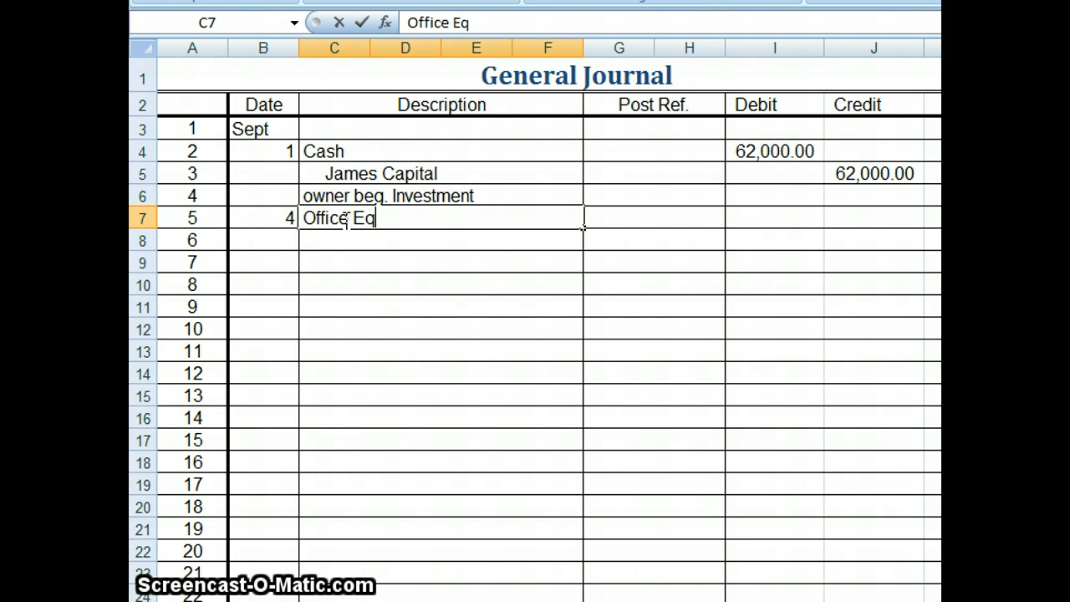
{"action": "type", "text": "uipment"}
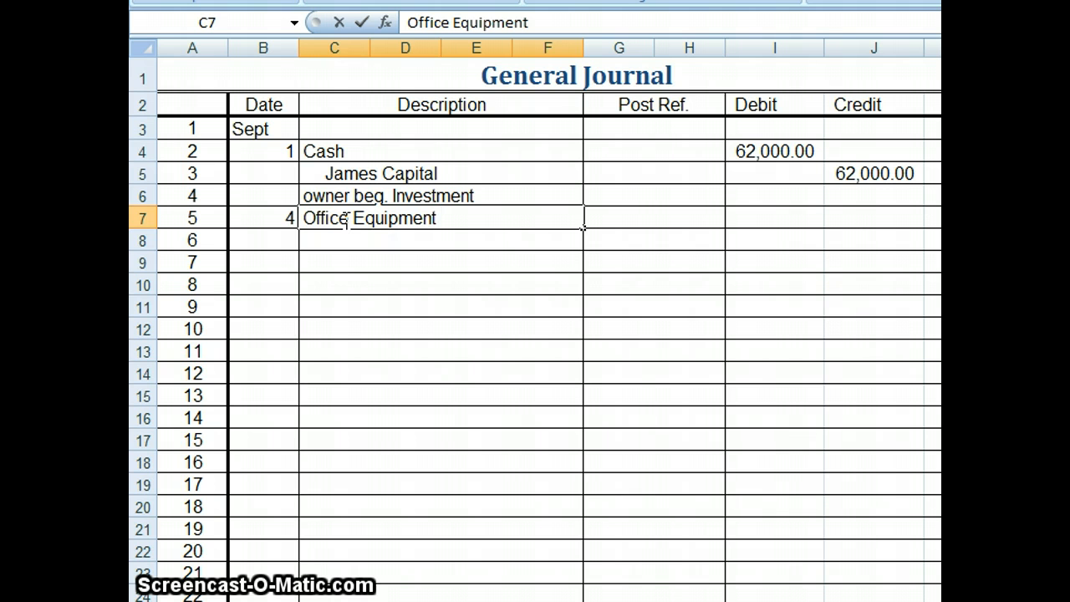
{"action": "mouse_move", "coordinate": [782, 254]}
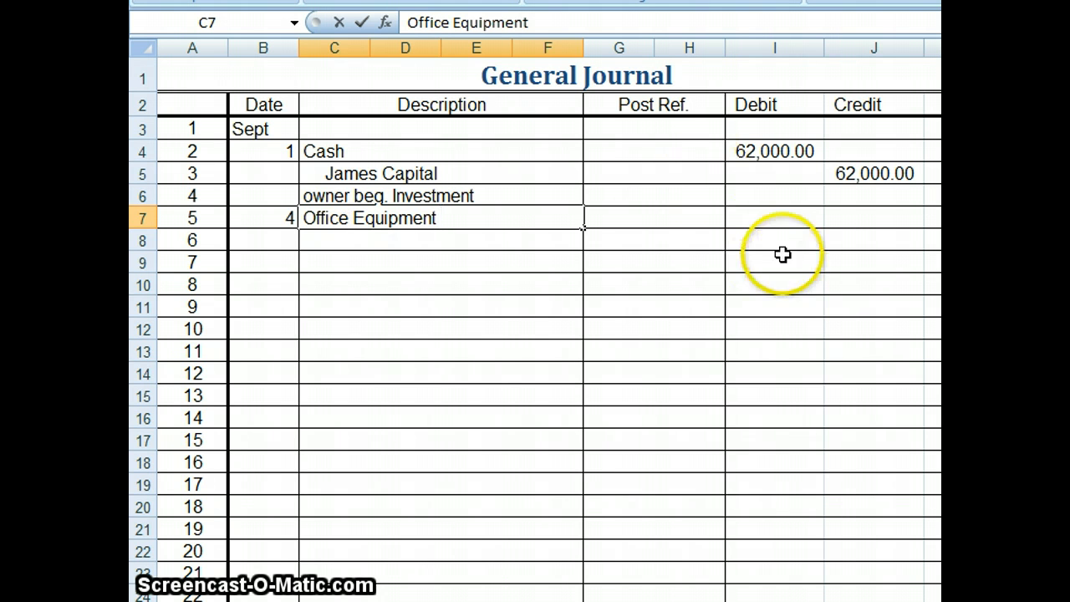
{"action": "left_click", "coordinate": [772, 217]}
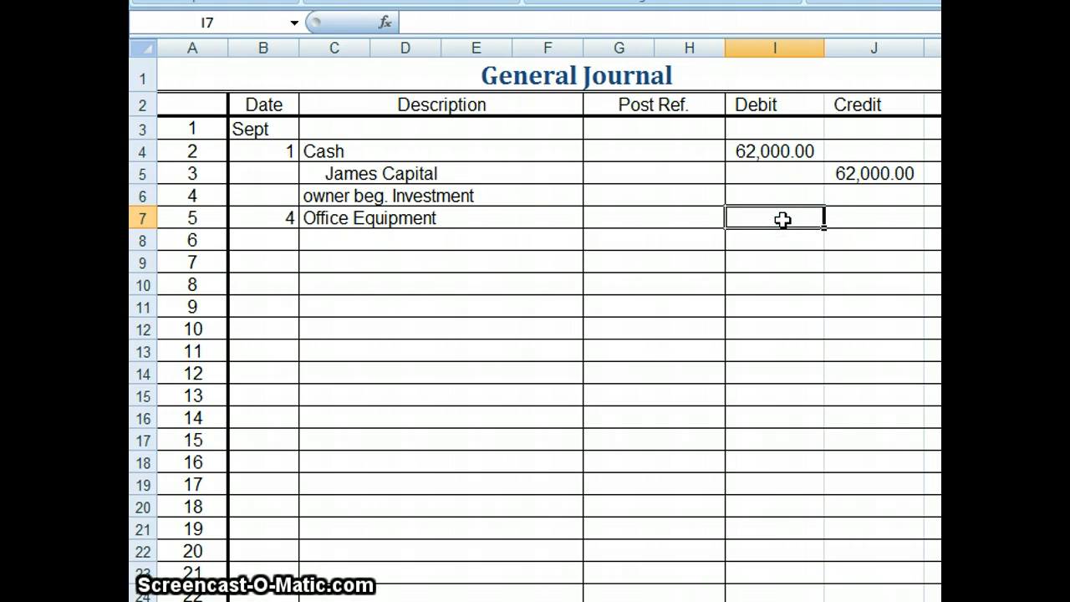
{"action": "type", "text": "85"}
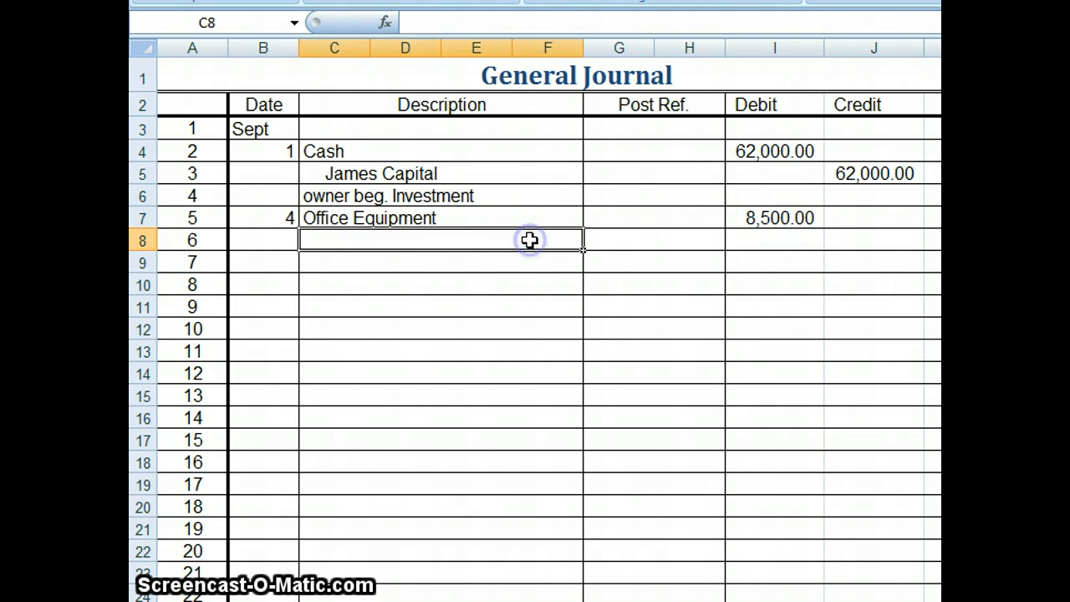
{"action": "mouse_move", "coordinate": [528, 241]}
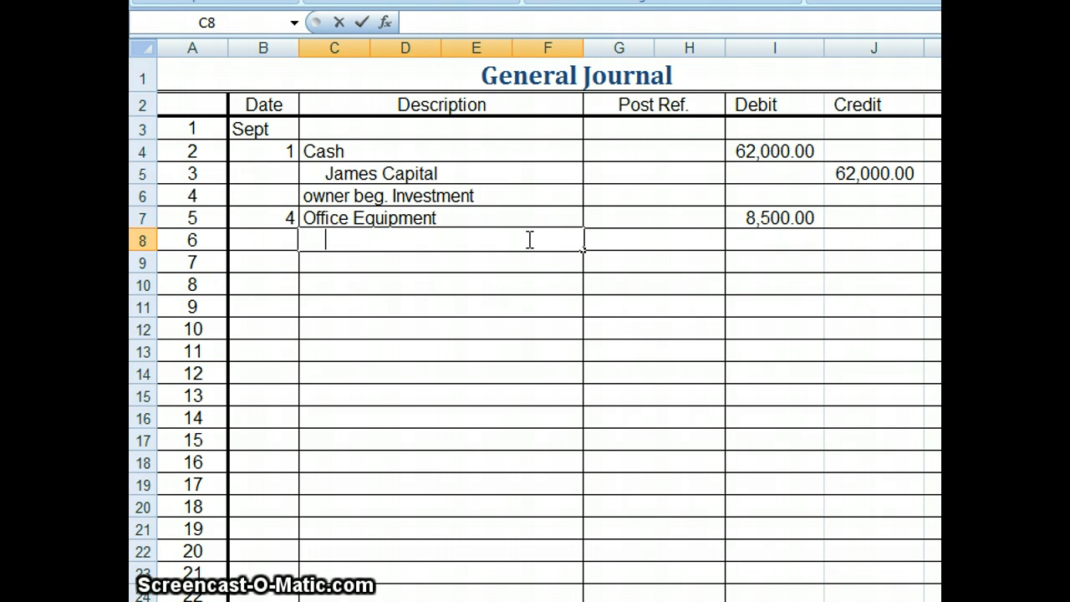
Enter the indented Accounts Payable line crediting 8,500.00 for the Sept 4 entry.
{"action": "type", "text": "Account"}
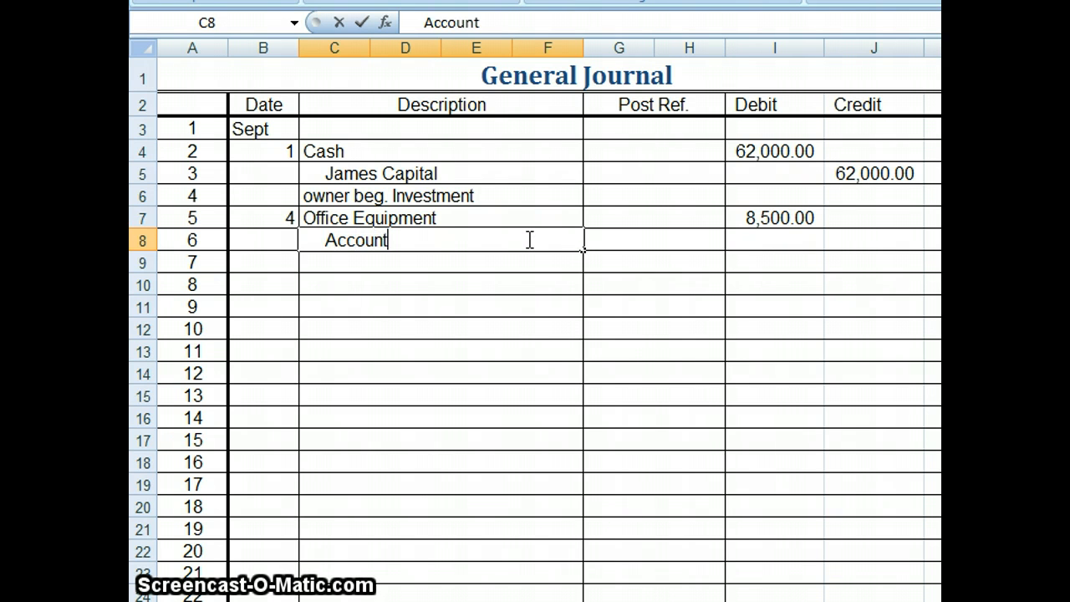
{"action": "type", "text": "s Payb"}
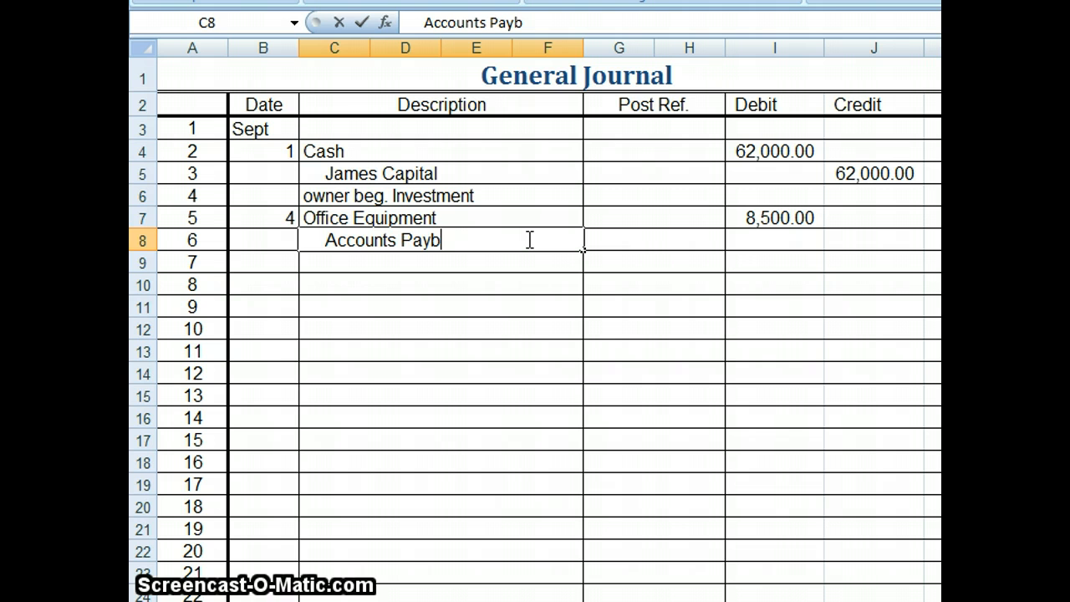
{"action": "type", "text": "able"}
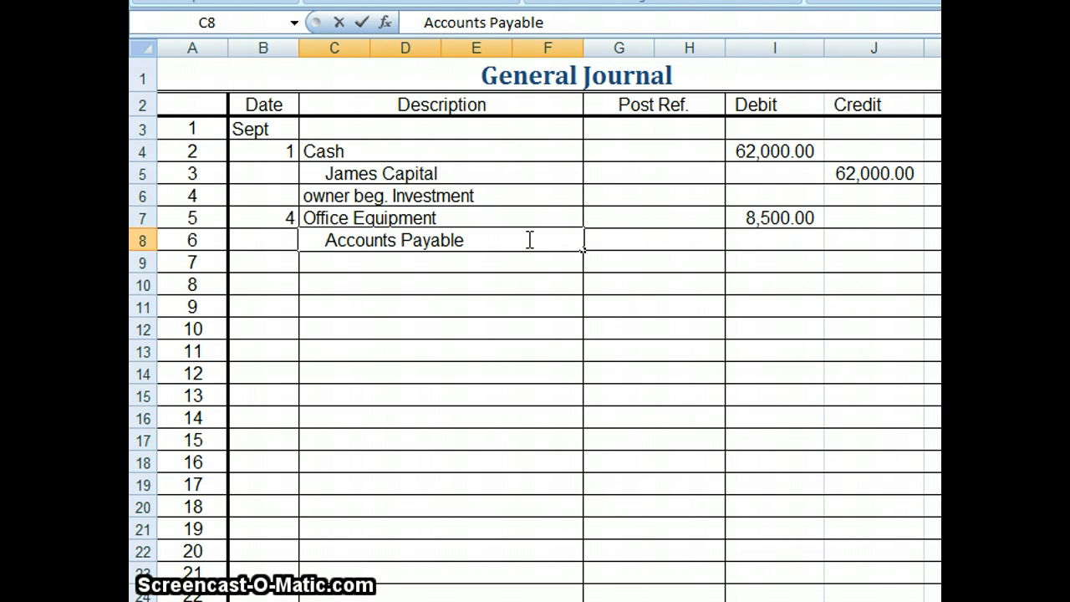
{"action": "mouse_move", "coordinate": [923, 264]}
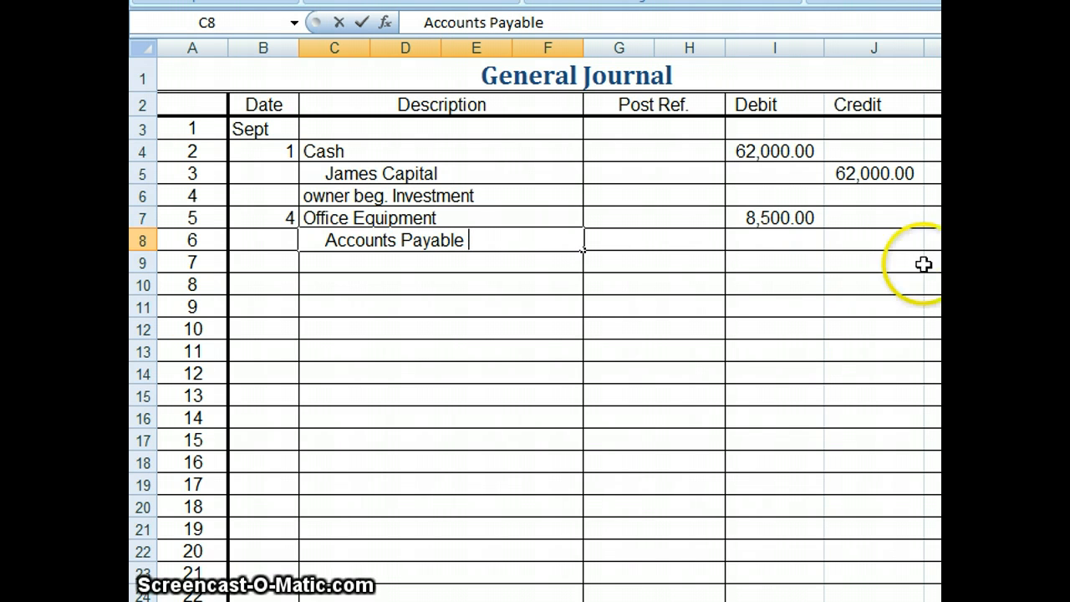
{"action": "left_click", "coordinate": [873, 240]}
{"action": "type", "text": "8,500"}
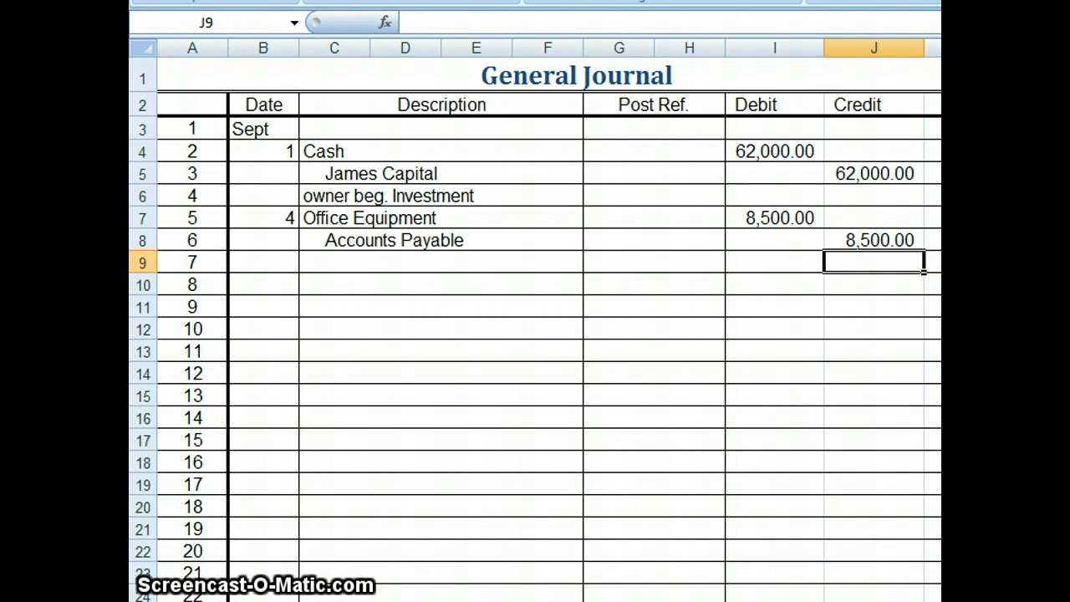
Enter the Sept 16 Automobile line with a 22,500.00 debit.
{"action": "left_click", "coordinate": [262, 261]}
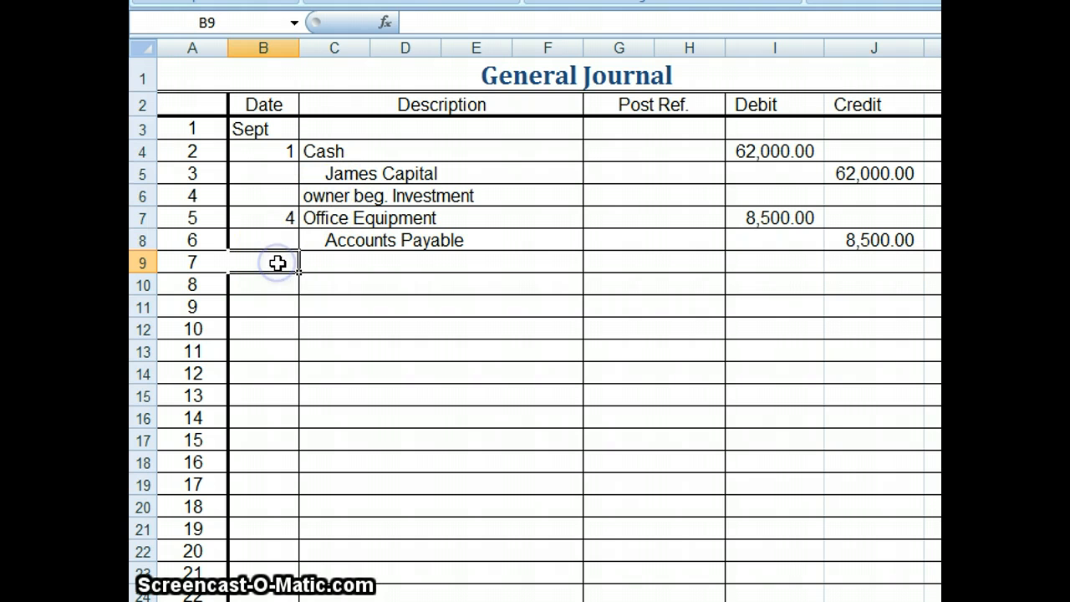
{"action": "type", "text": "16"}
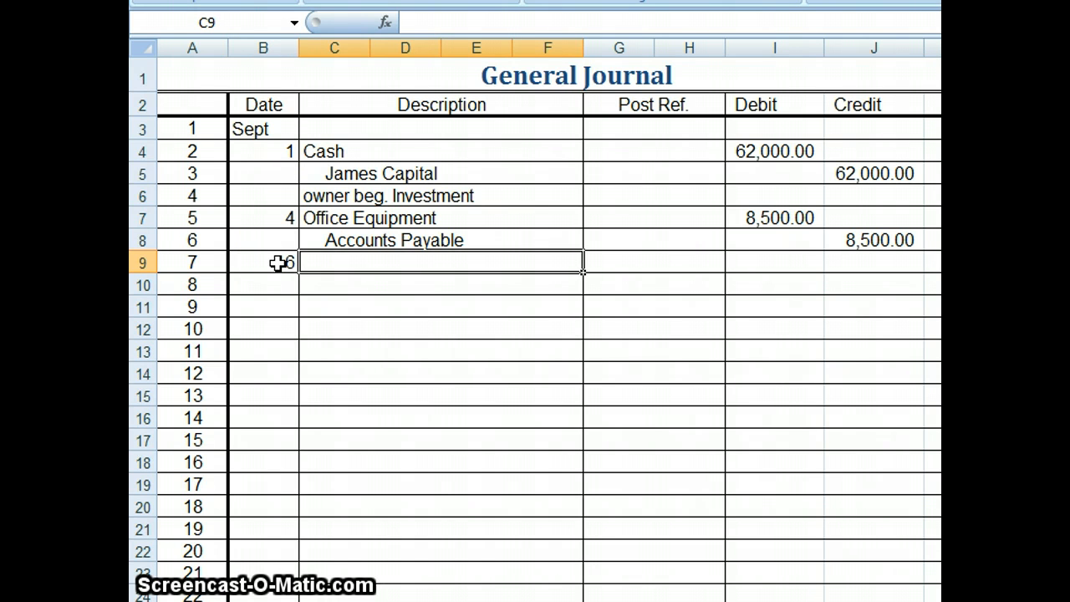
{"action": "type", "text": "Autom"}
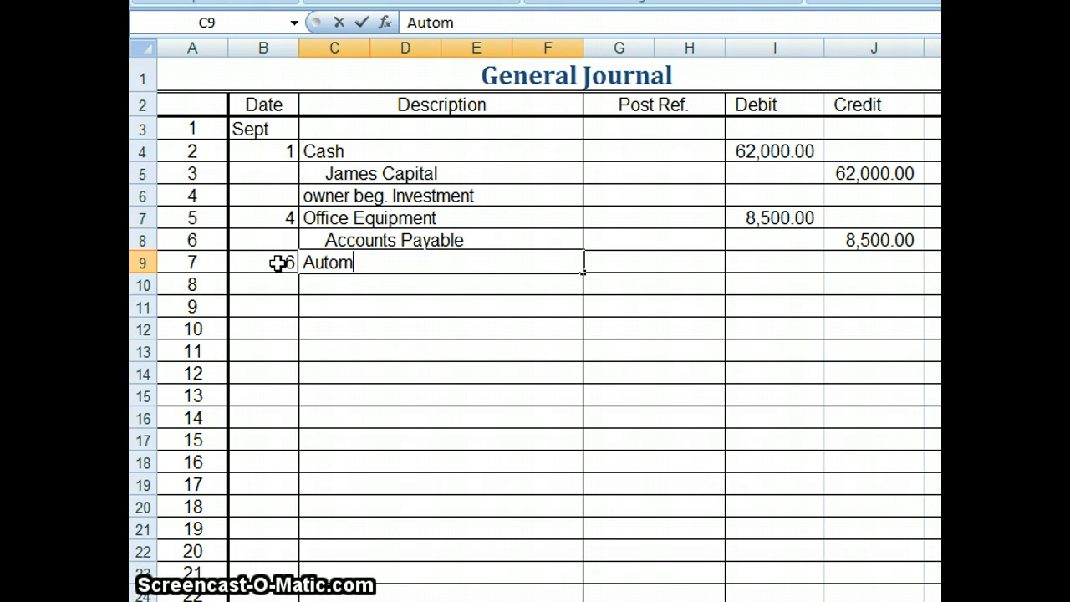
{"action": "type", "text": "obile"}
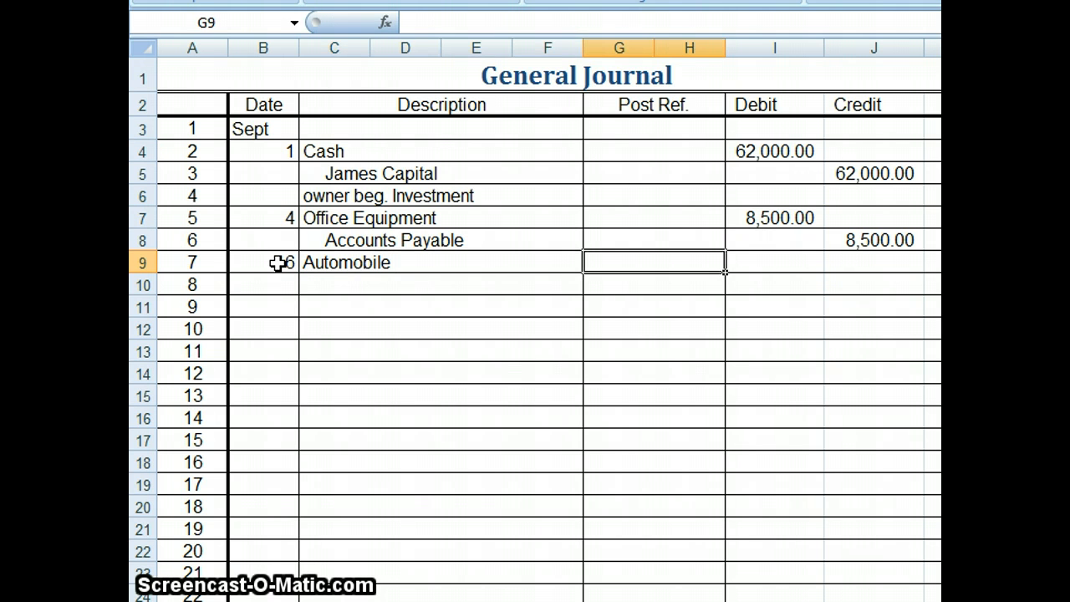
{"action": "left_click", "coordinate": [772, 261]}
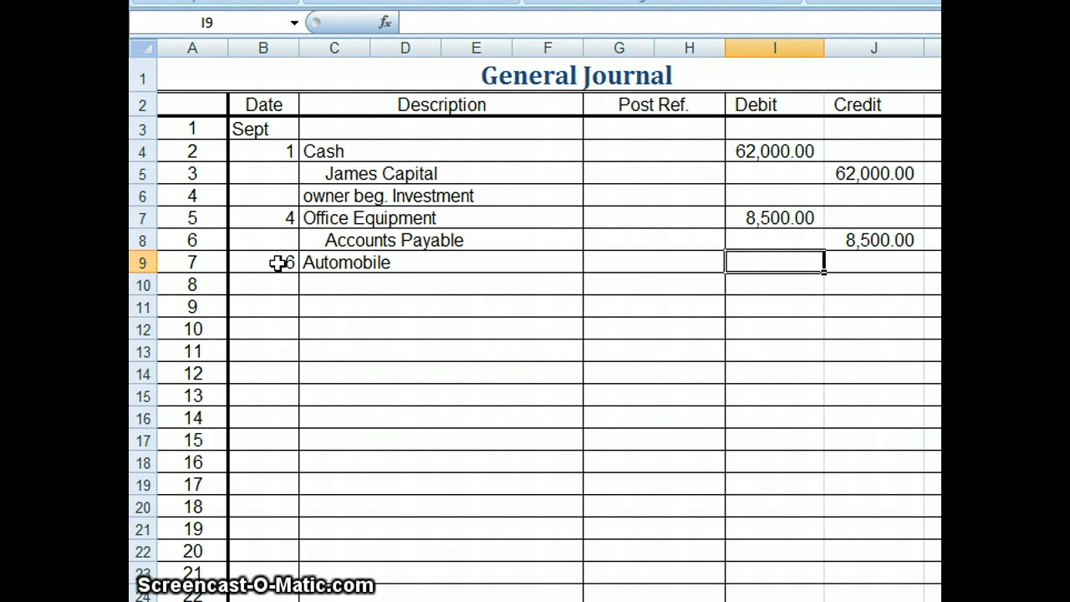
{"action": "type", "text": "2250"}
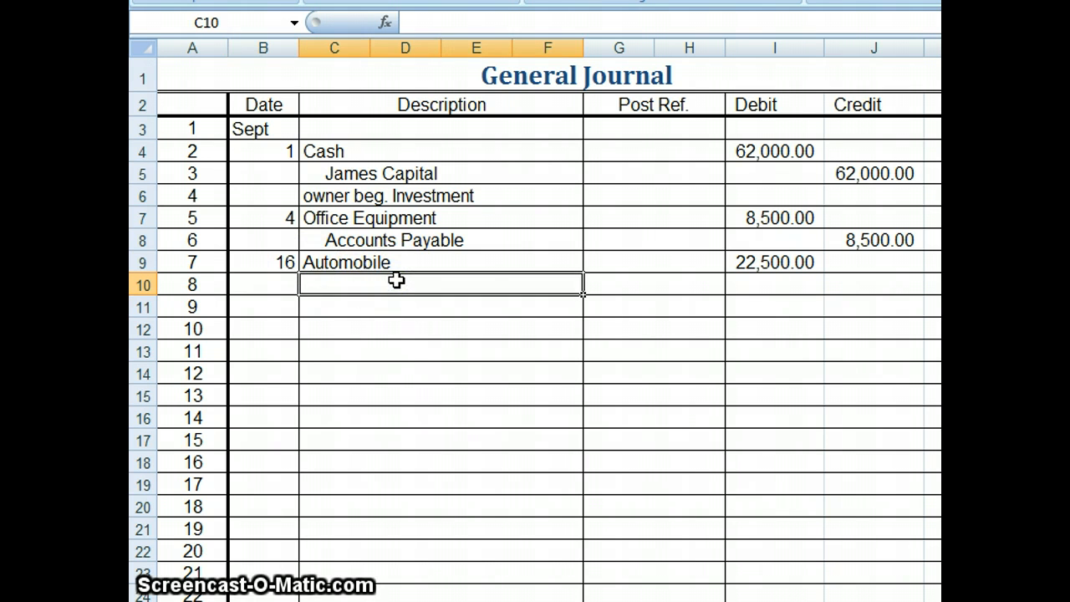
Enter the indented Cash line crediting 22,500.00 for the automobile.
{"action": "type", "text": "Cash"}
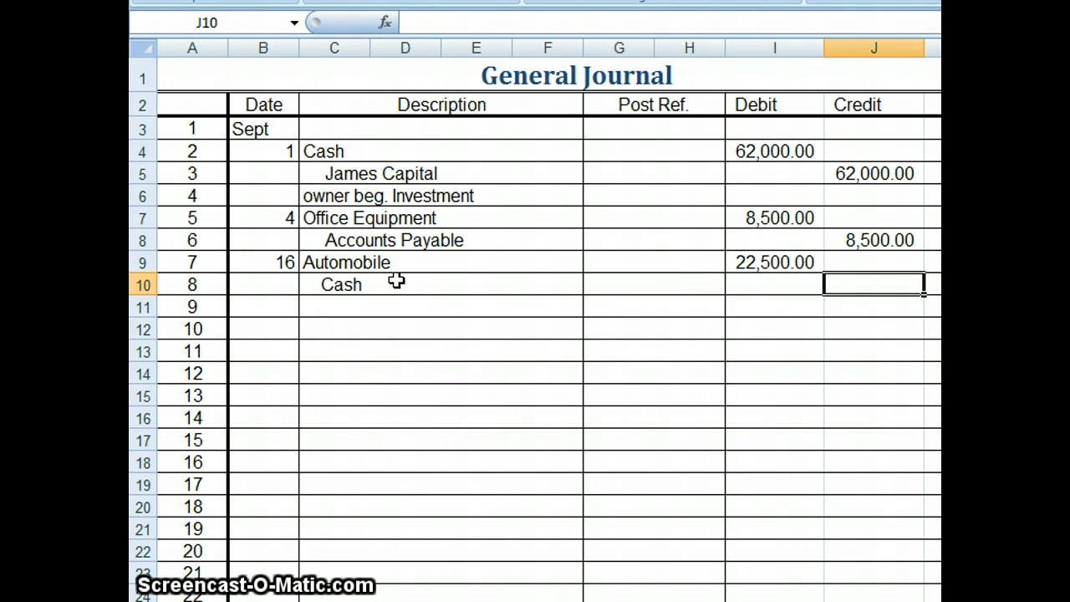
{"action": "type", "text": "22"}
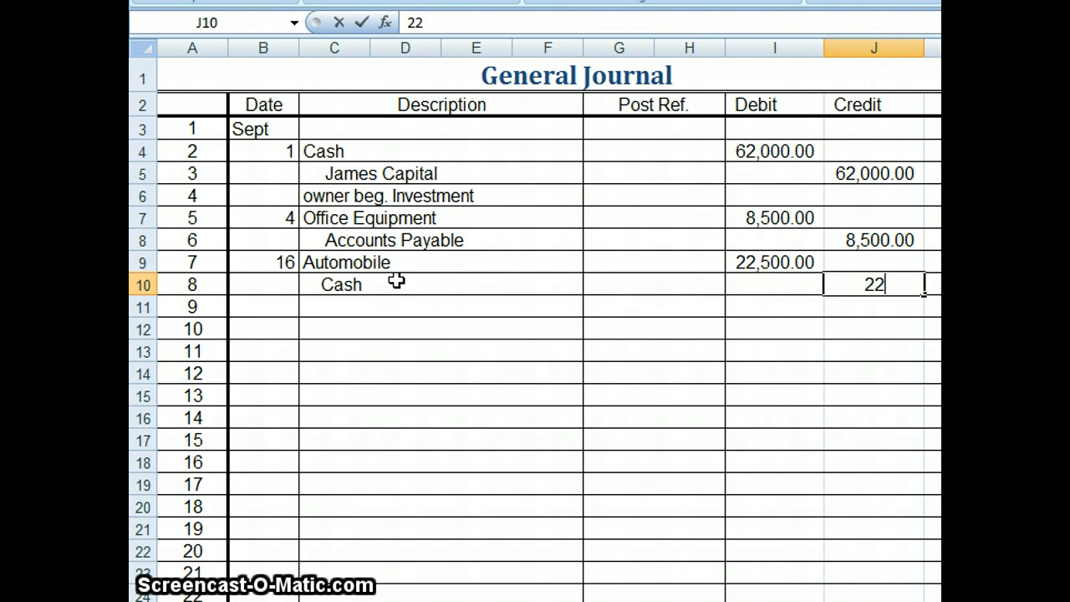
{"action": "key", "text": "Return"}
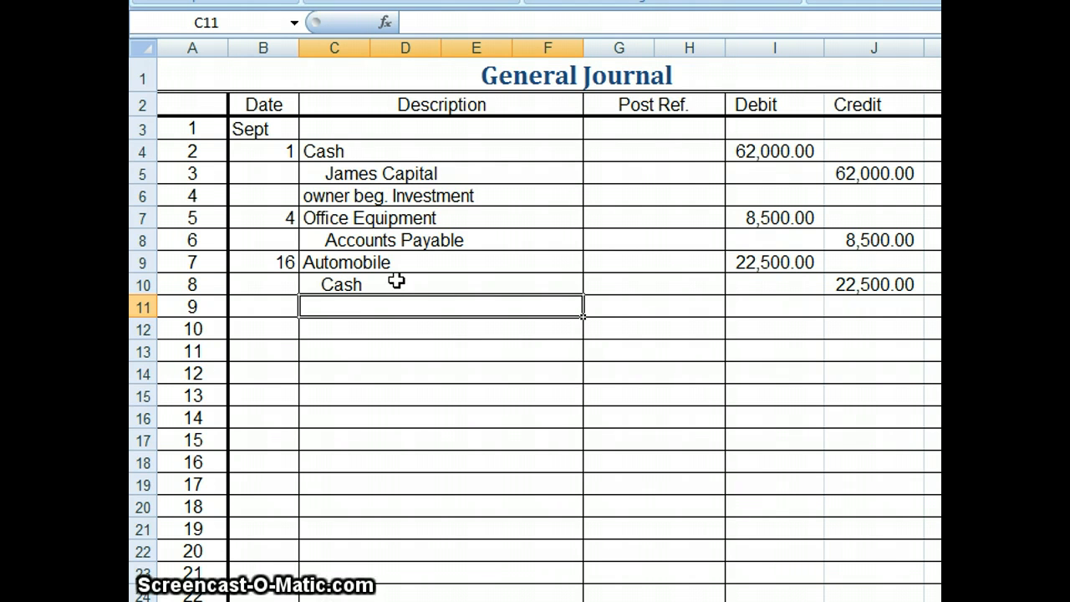
Add the explanation 'purch with check 1001 full payment' below the Cash credit.
{"action": "type", "text": "purc"}
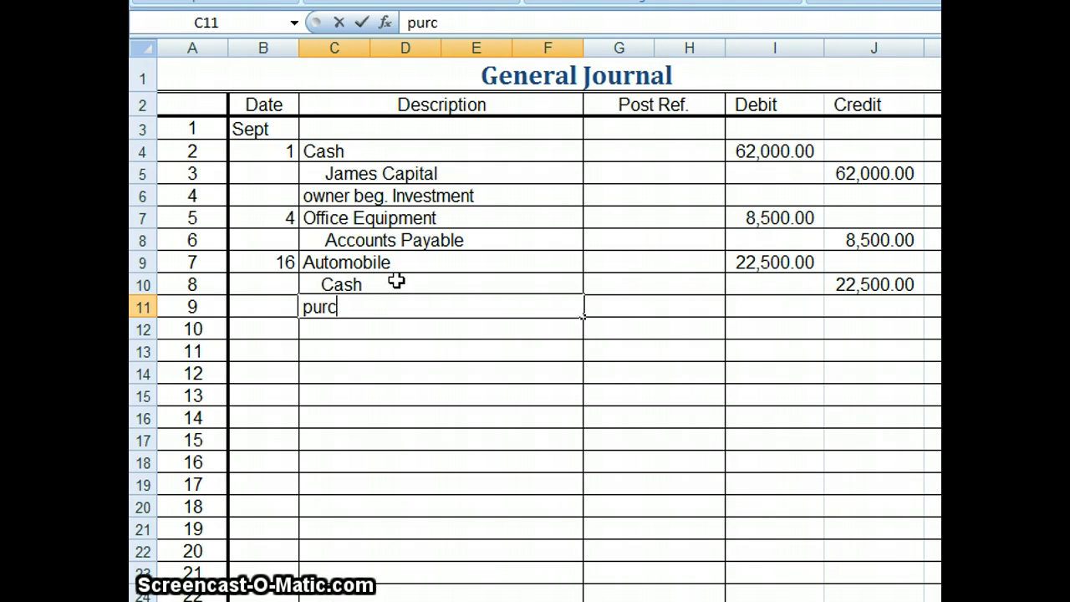
{"action": "type", "text": "h with check"}
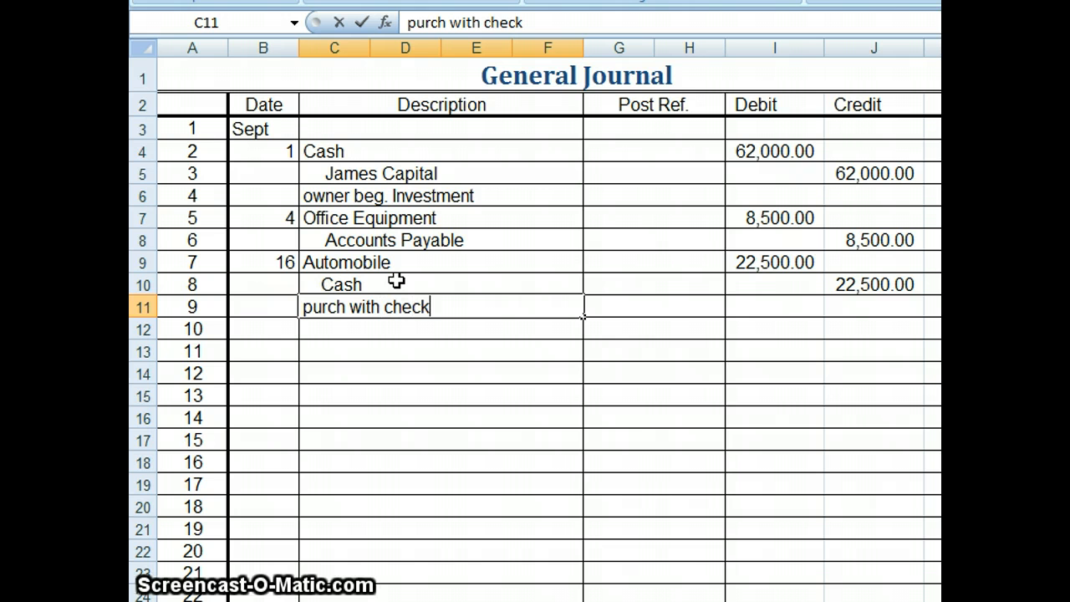
{"action": "type", "text": "1001"}
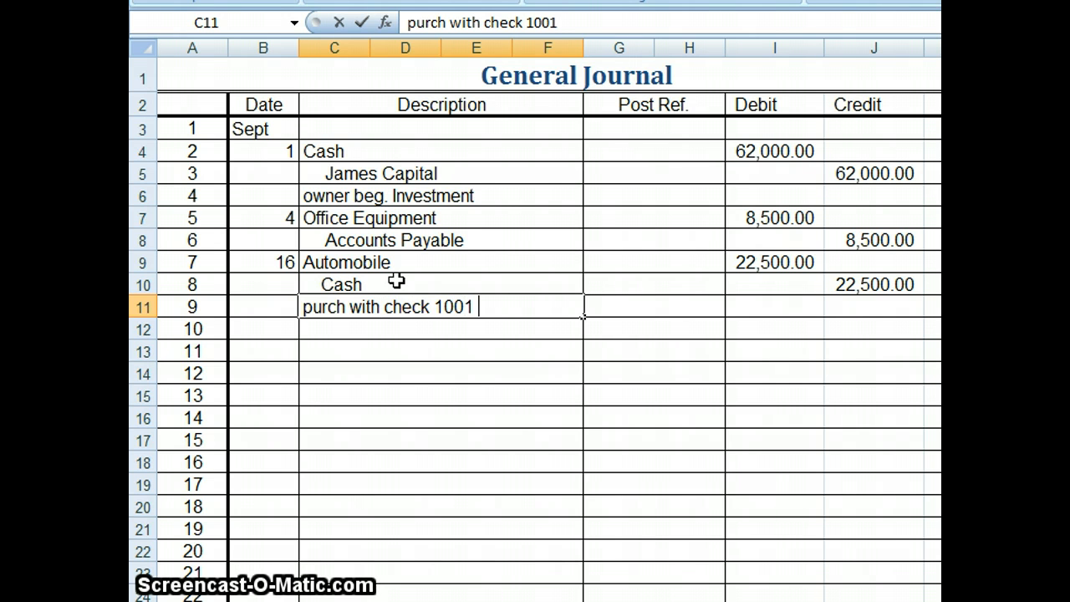
{"action": "type", "text": "full payment"}
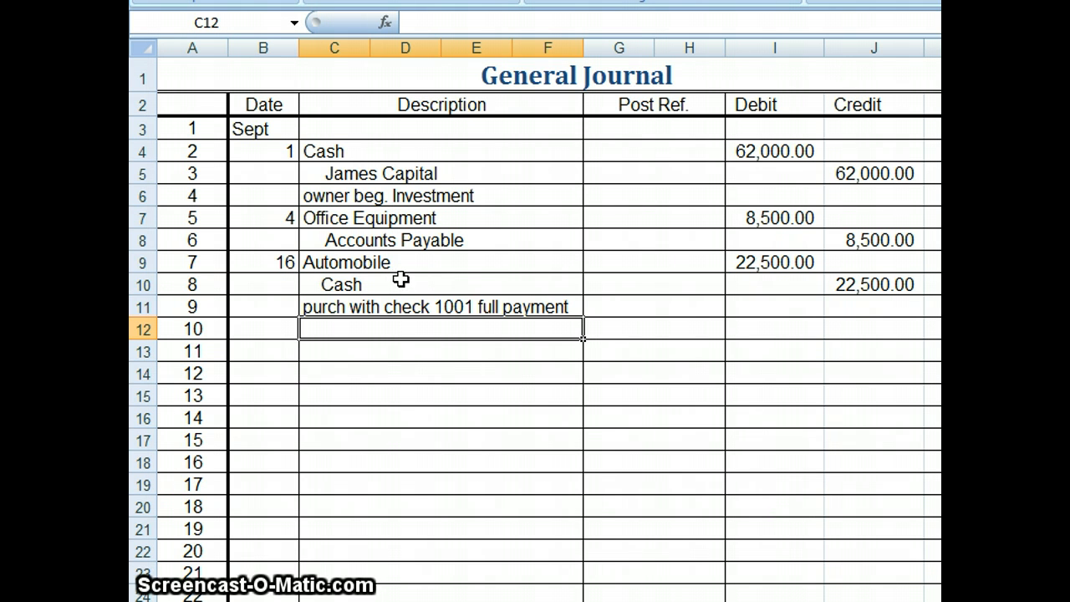
{"action": "mouse_move", "coordinate": [214, 303]}
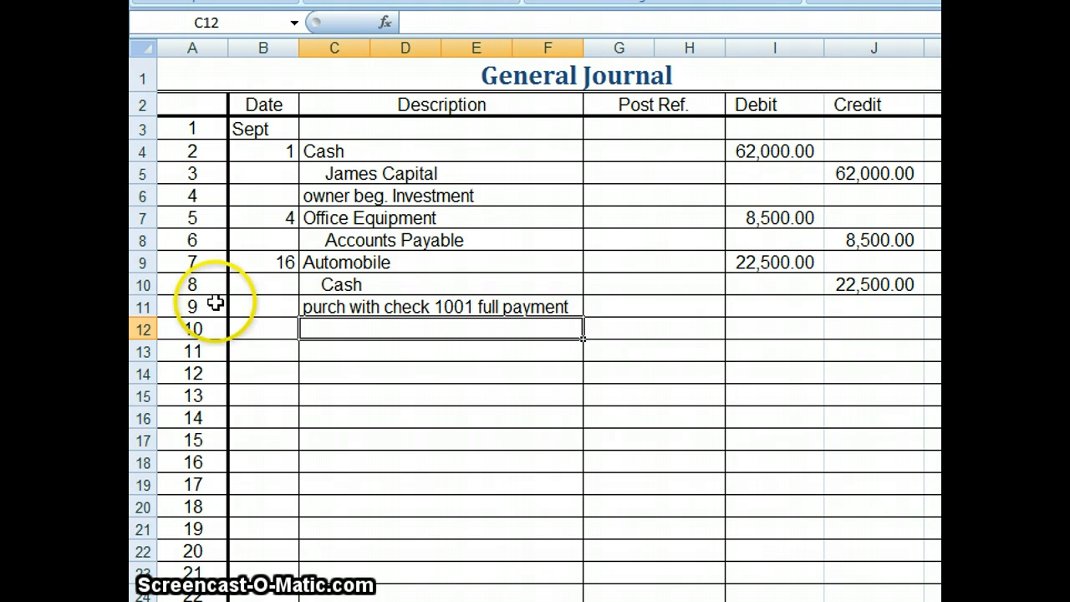
{"action": "left_click", "coordinate": [262, 327]}
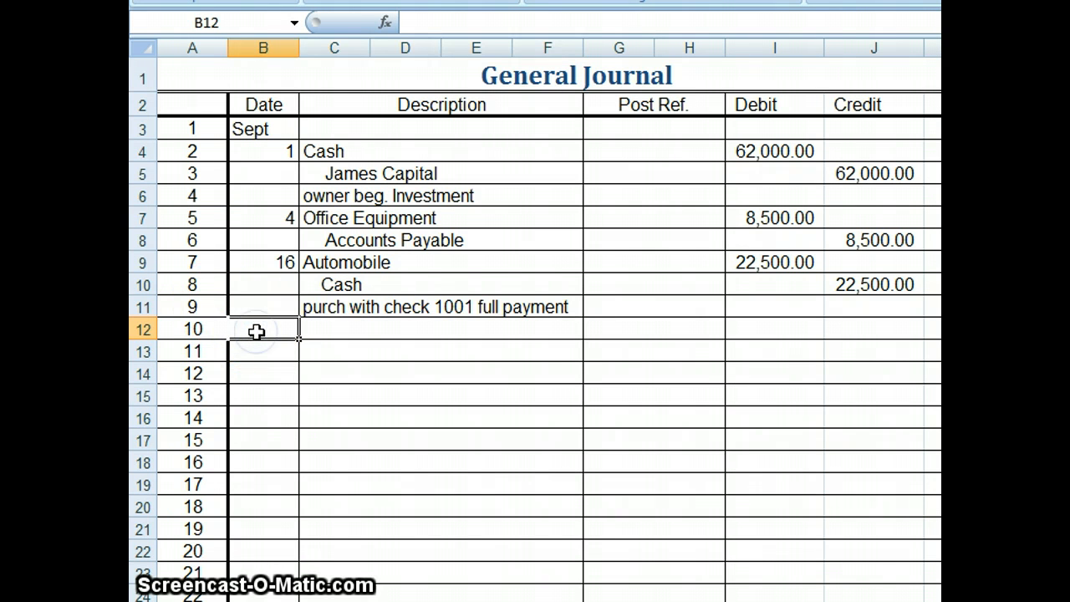
Enter the Sept 20 entry debiting Supplies and crediting Cash 420.00.
{"action": "type", "text": "20"}
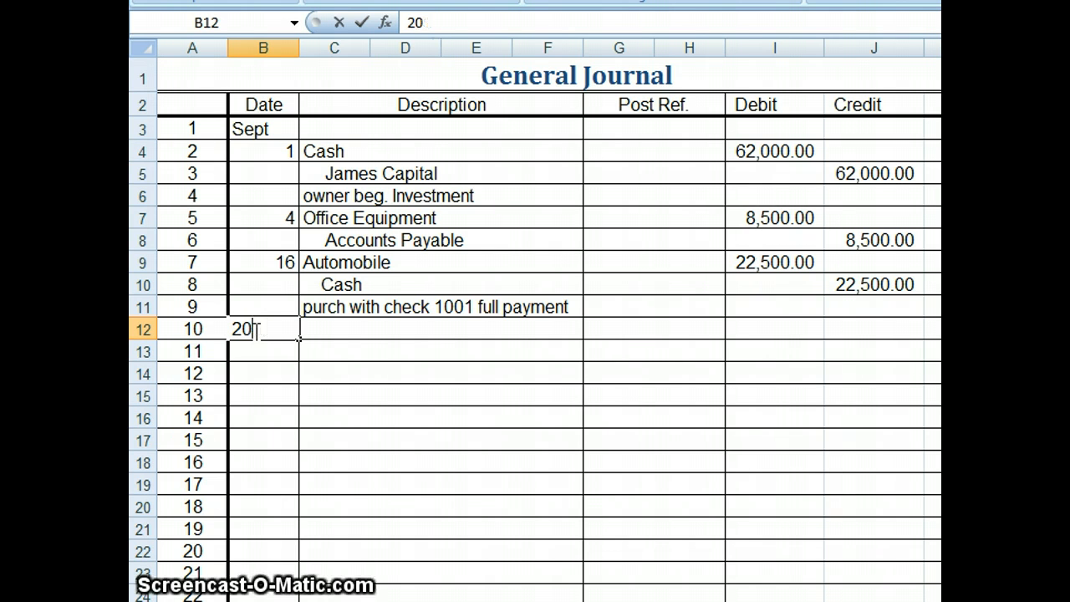
{"action": "mouse_move", "coordinate": [366, 335]}
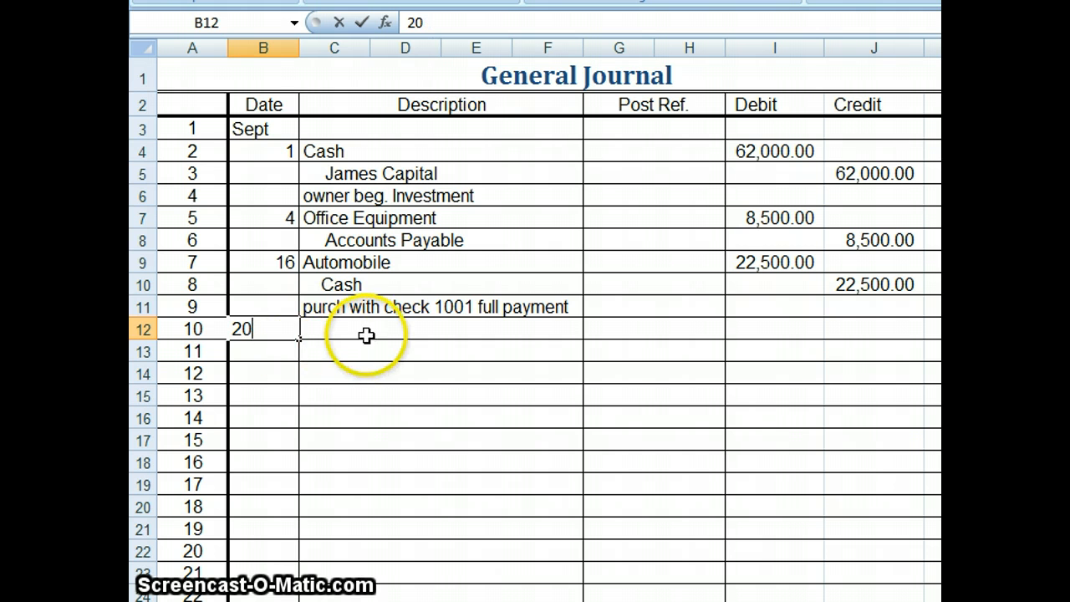
{"action": "type", "text": "Supplies"}
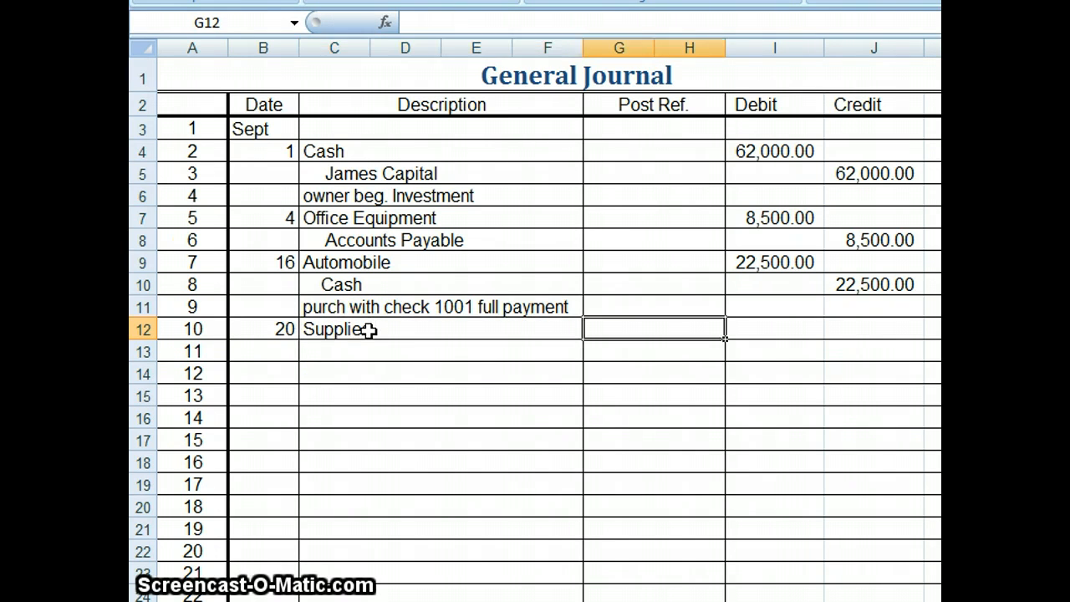
{"action": "left_click", "coordinate": [772, 326]}
{"action": "type", "text": "420"}
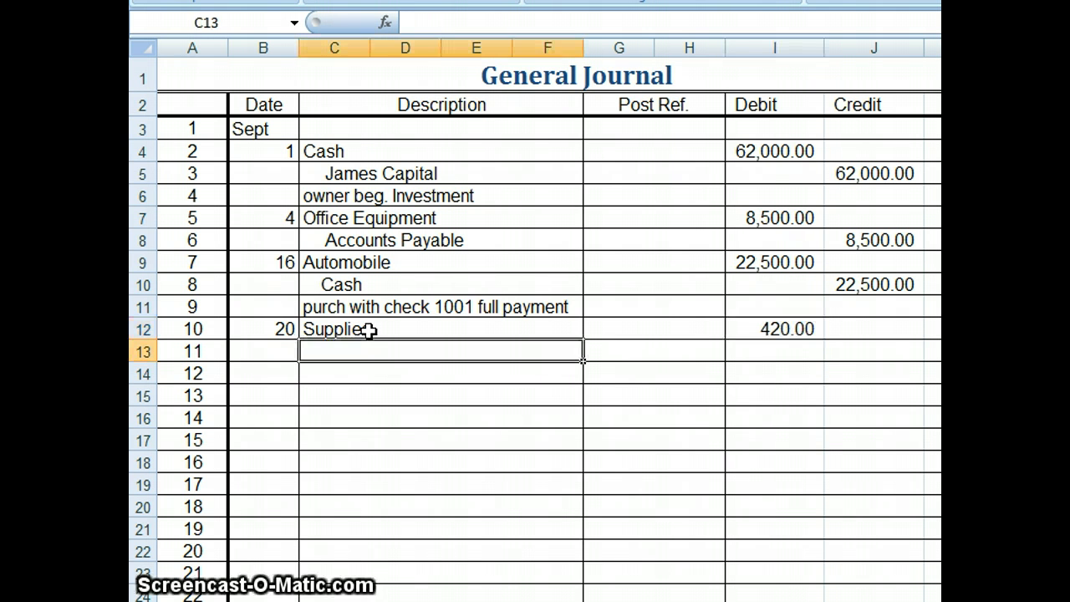
{"action": "type", "text": "Cash"}
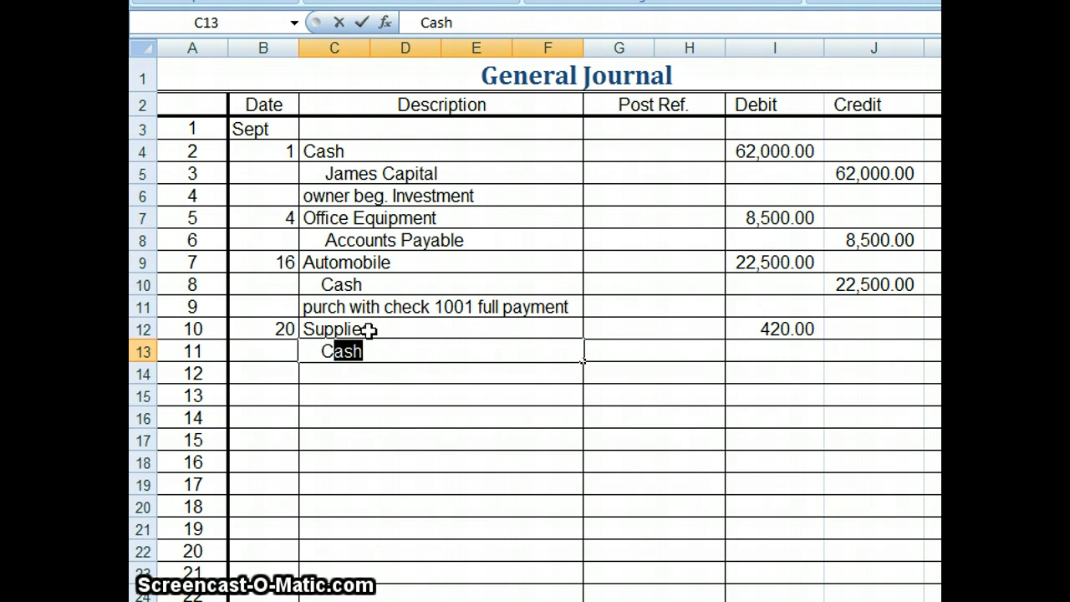
{"action": "left_click", "coordinate": [652, 351]}
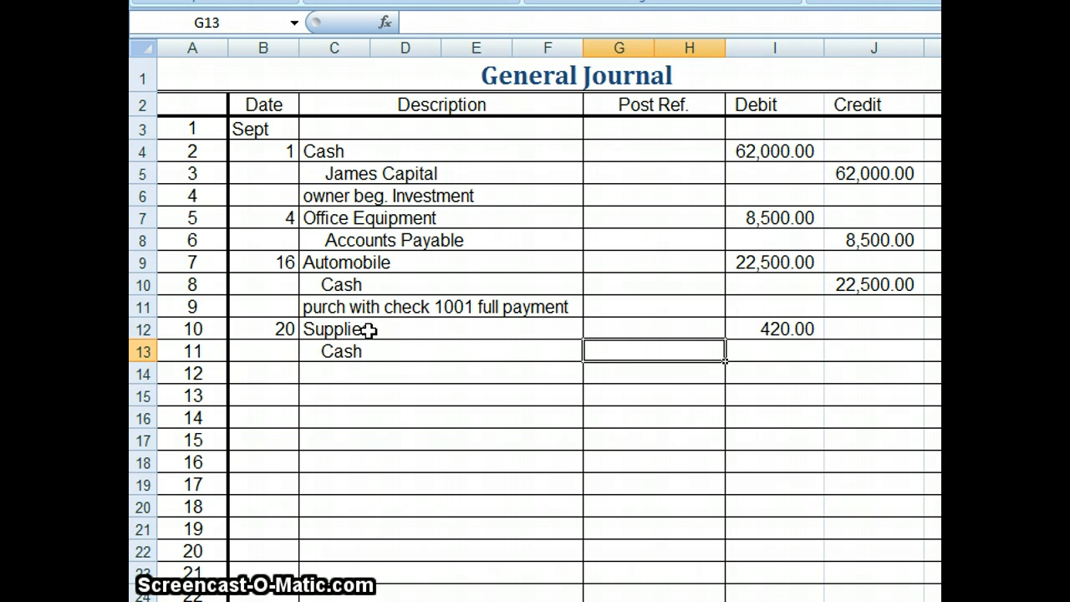
{"action": "type", "text": "420.00"}
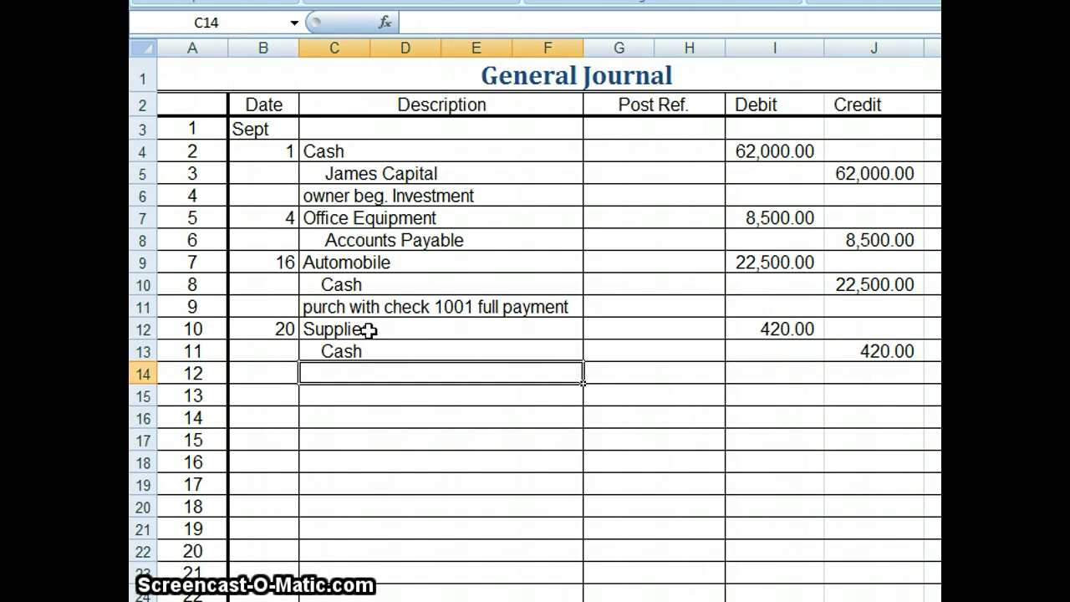
Add the explanation 'payment check 1002' below the Sept 20 entry.
{"action": "type", "text": "pay"}
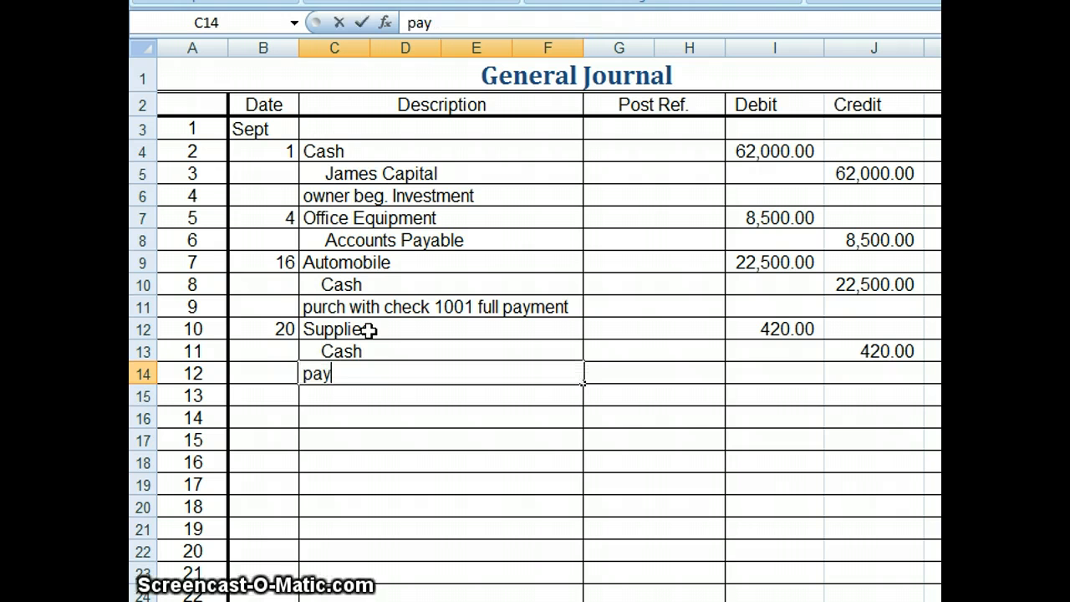
{"action": "type", "text": "ment chec"}
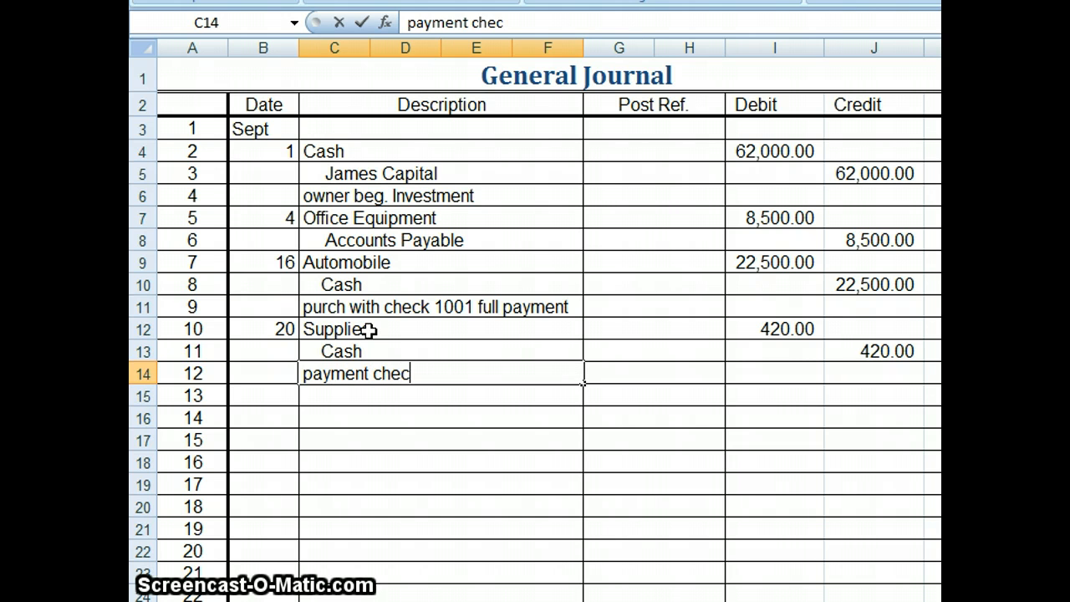
{"action": "type", "text": "k 100"}
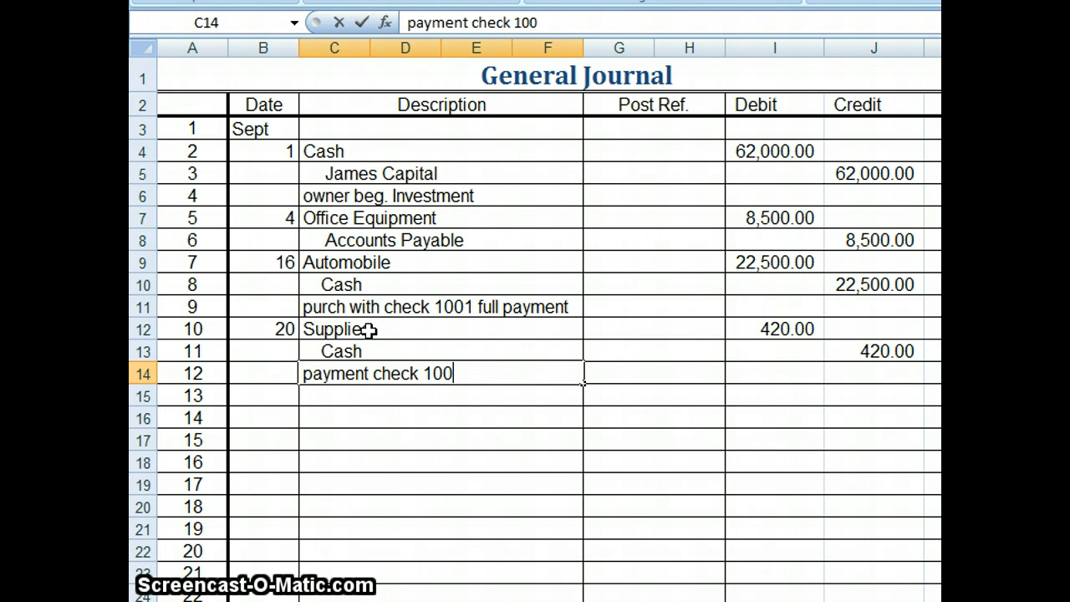
{"action": "type", "text": "2"}
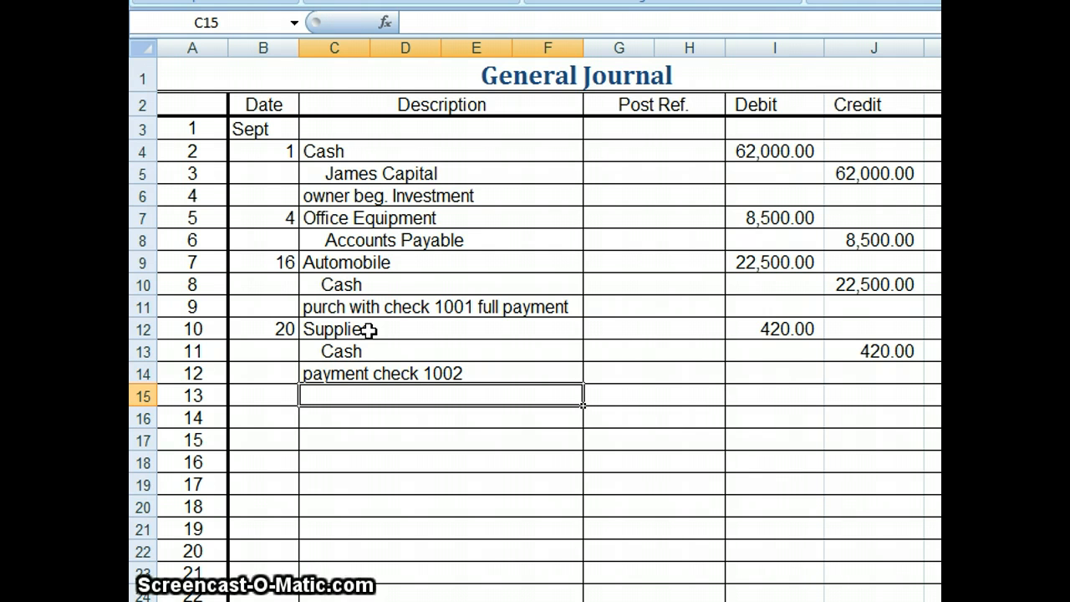
{"action": "mouse_move", "coordinate": [267, 394]}
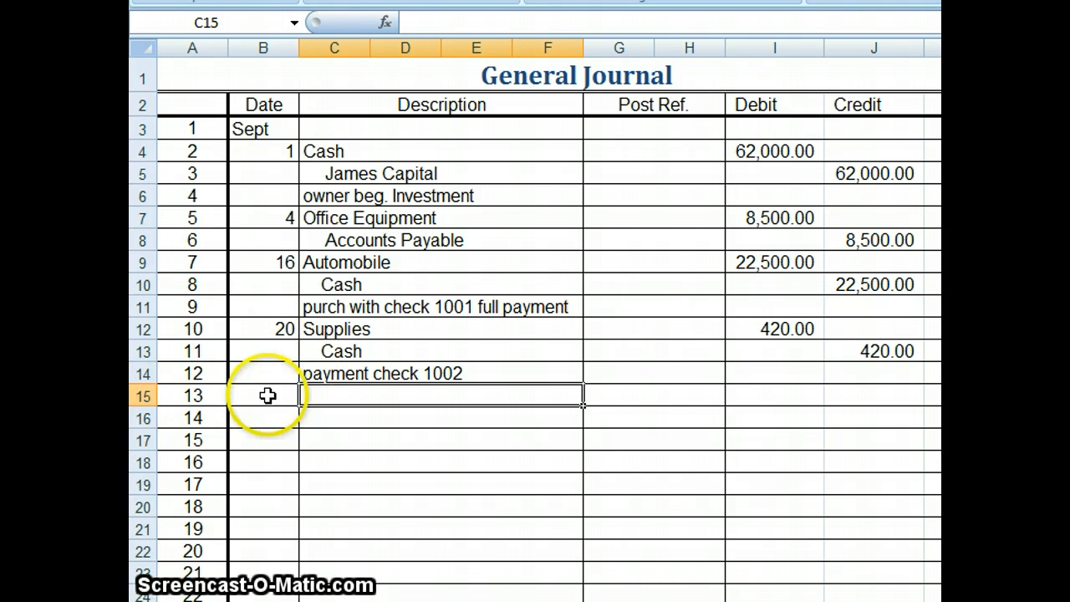
Enter the Sept 23 entry debiting Cash and crediting Supplies 120.00.
{"action": "type", "text": "23"}
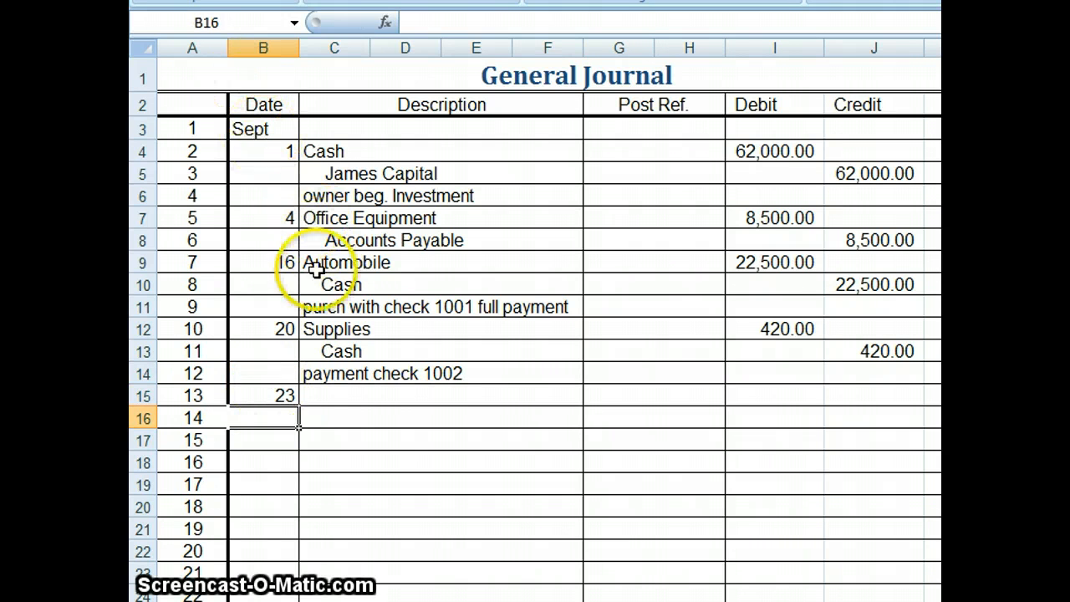
{"action": "mouse_move", "coordinate": [393, 343]}
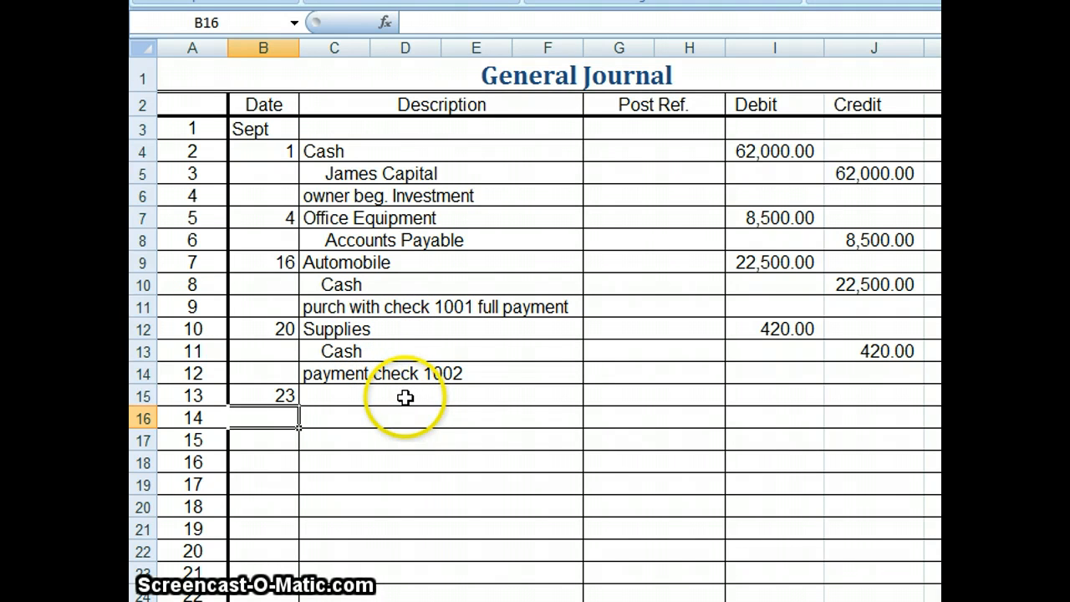
{"action": "mouse_move", "coordinate": [404, 368]}
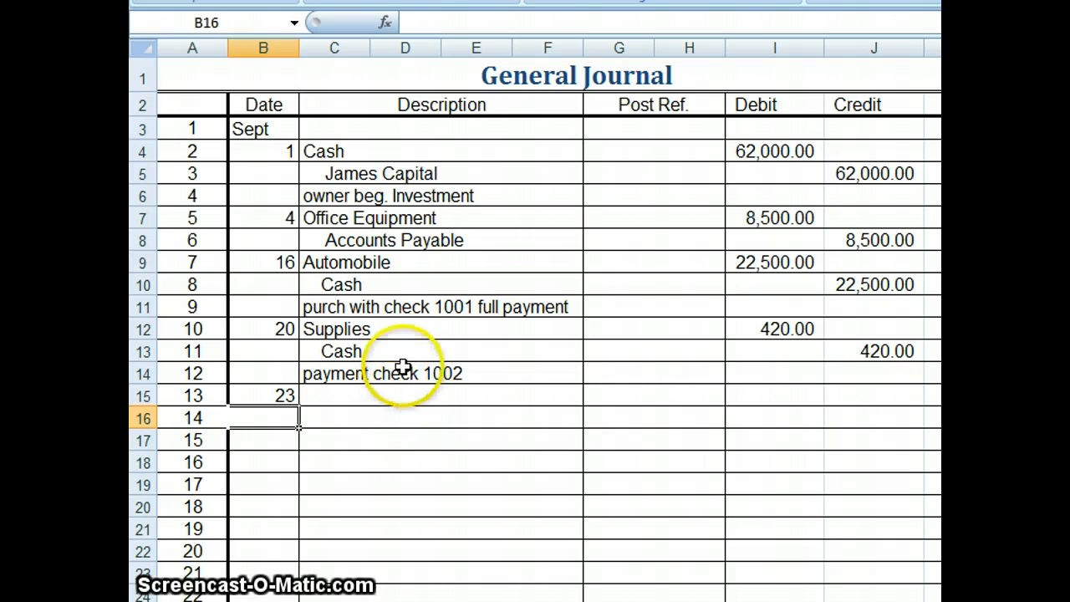
{"action": "left_click", "coordinate": [385, 394]}
{"action": "type", "text": "Cash"}
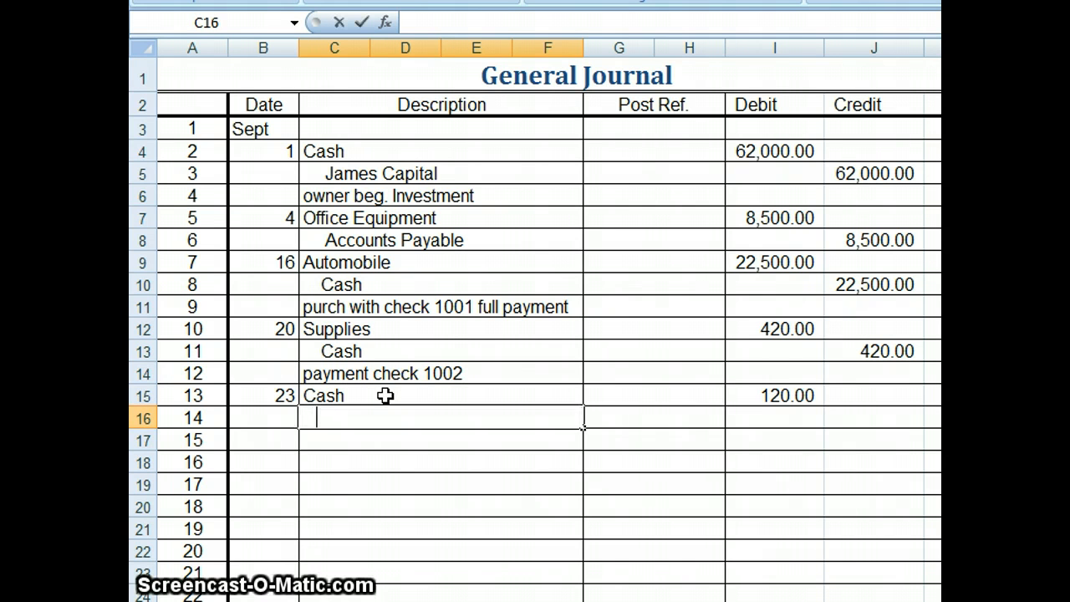
{"action": "type", "text": "Supplies"}
{"action": "left_click", "coordinate": [874, 418]}
{"action": "type", "text": "120"}
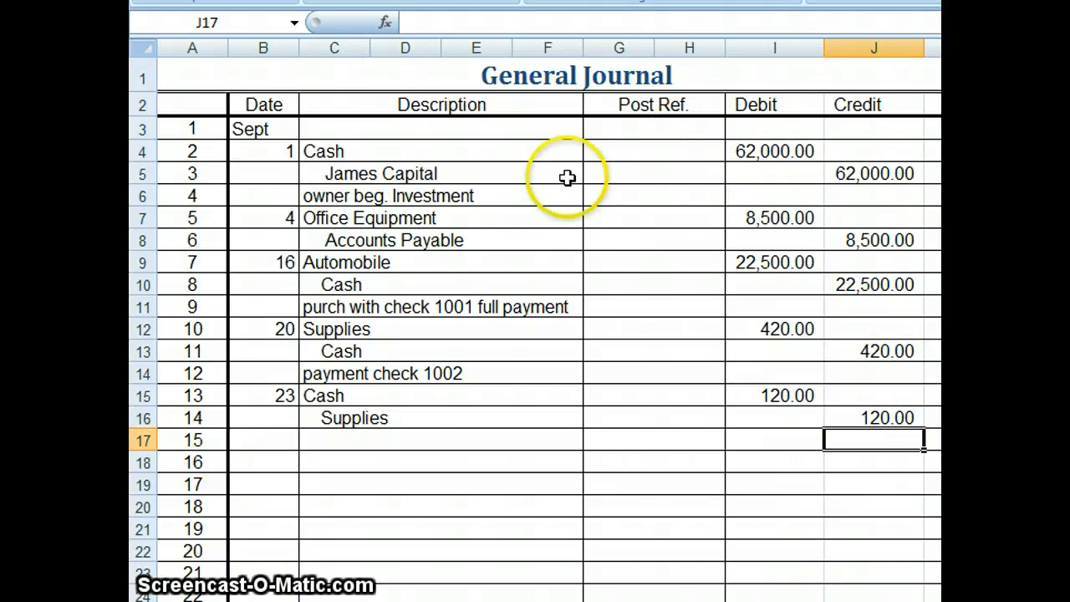
{"action": "mouse_move", "coordinate": [287, 470]}
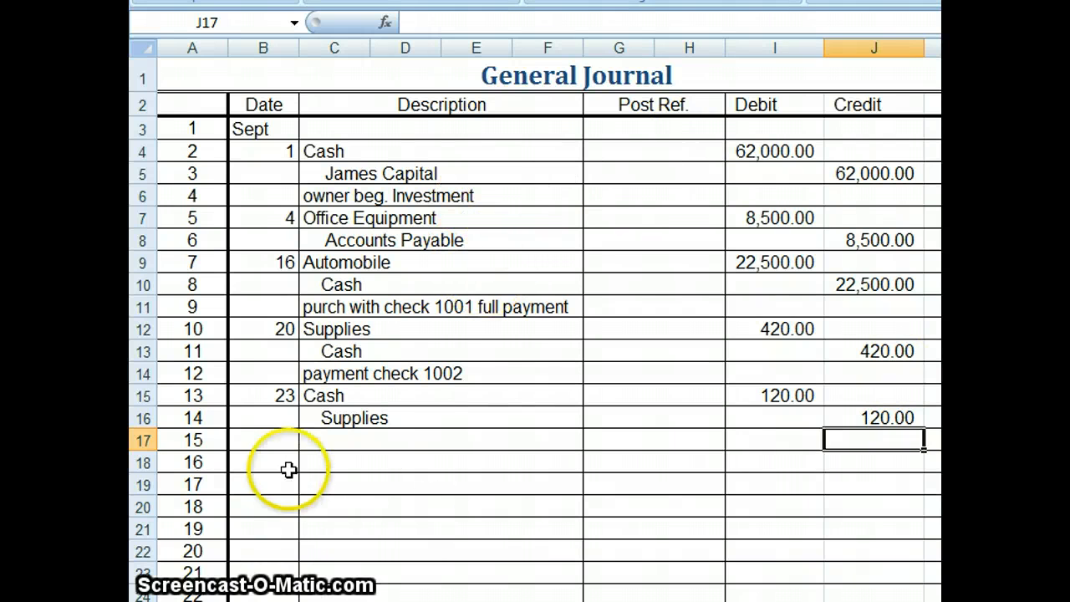
Date the entry the 30th and debit Accounts Payable 5,600.00.
{"action": "left_click", "coordinate": [262, 440]}
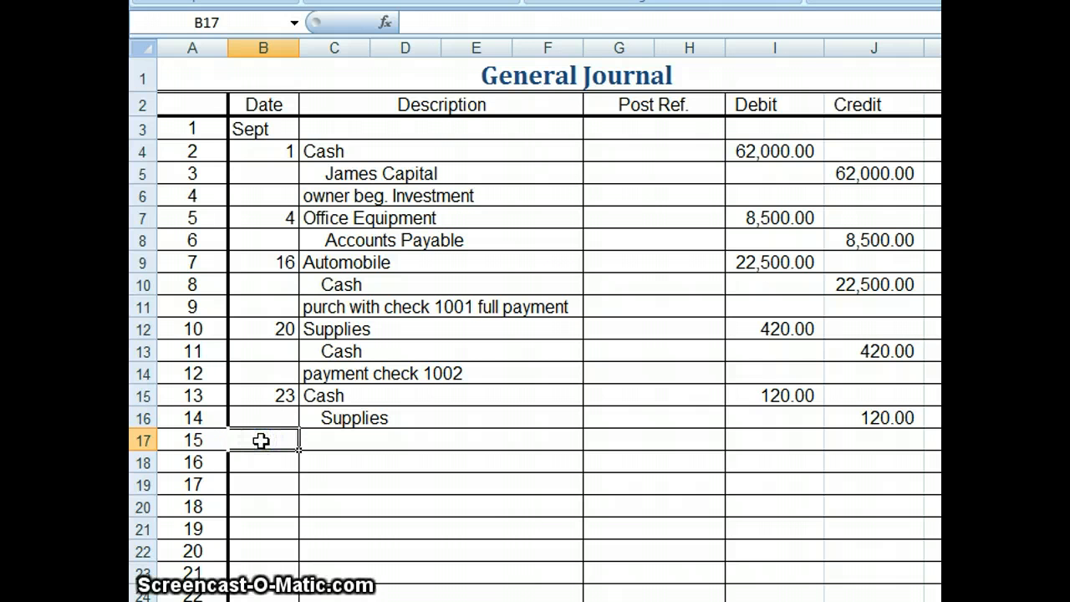
{"action": "type", "text": "30"}
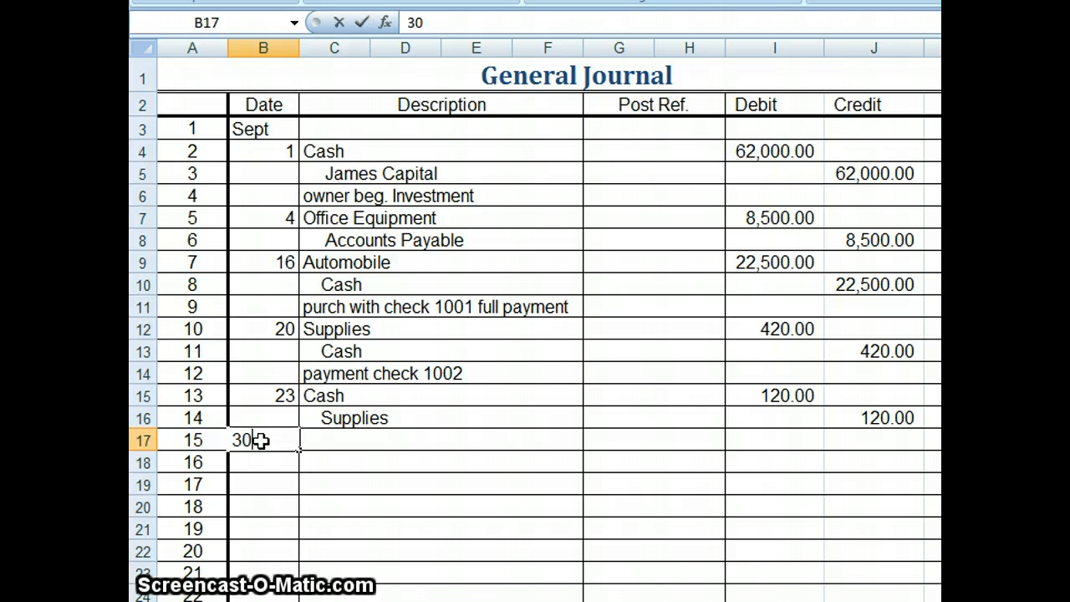
{"action": "key", "text": "tab"}
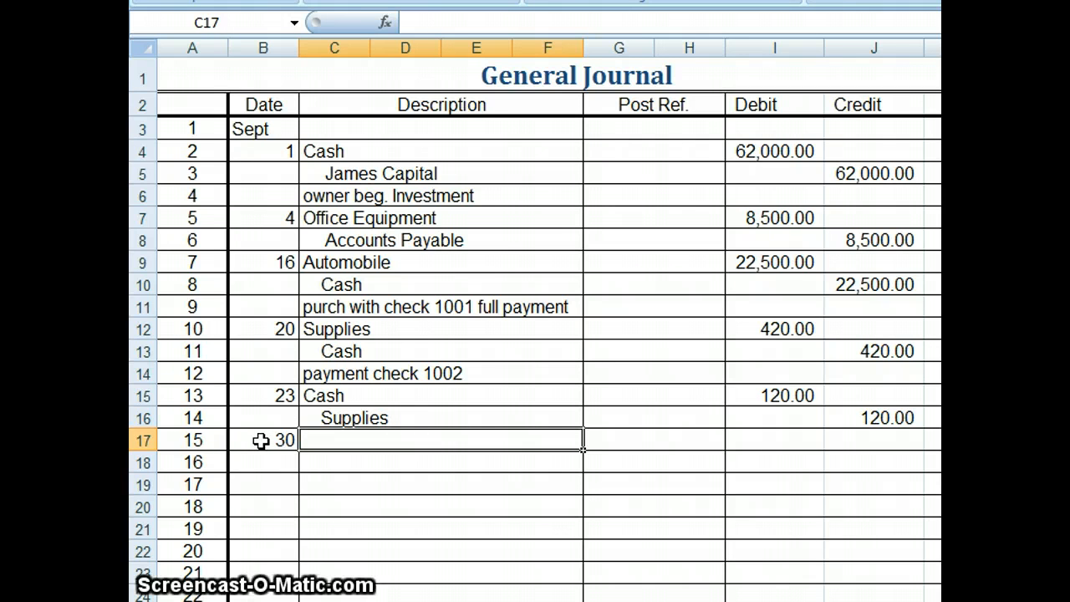
{"action": "mouse_move", "coordinate": [928, 241]}
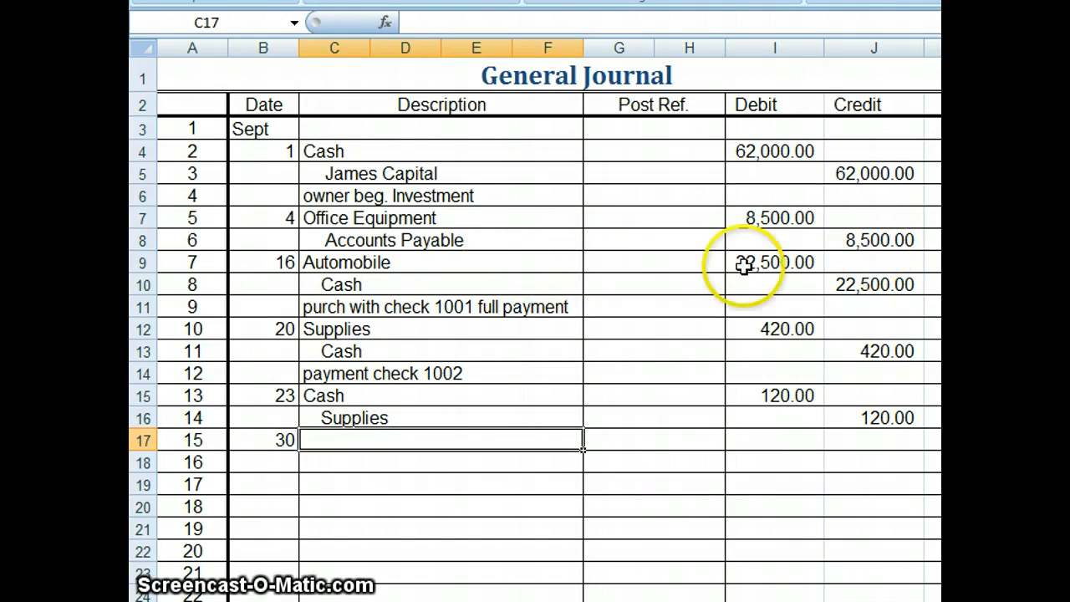
{"action": "mouse_move", "coordinate": [371, 441]}
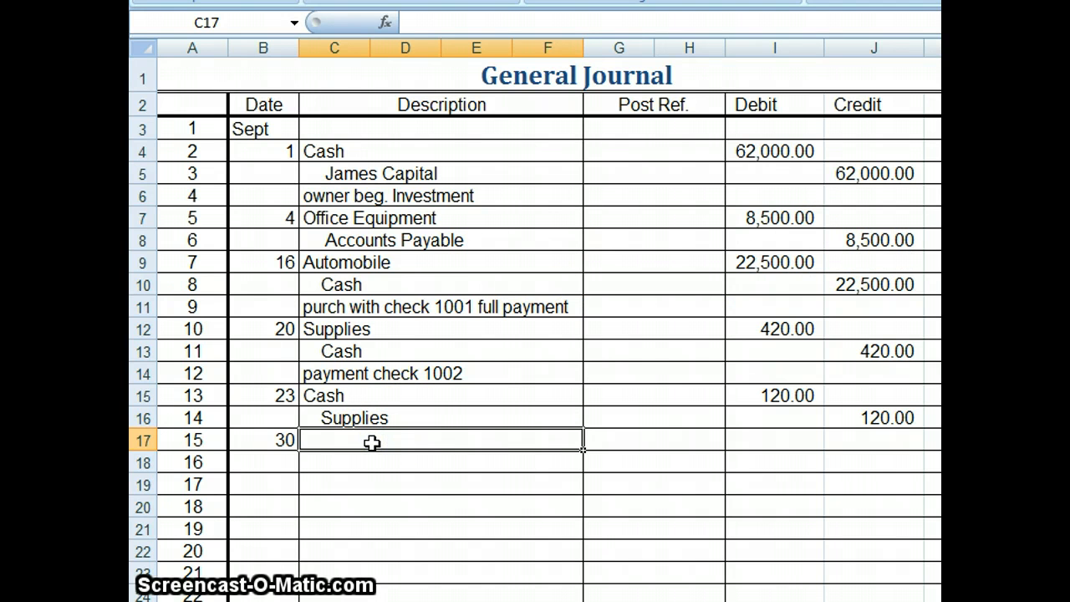
{"action": "type", "text": "Acco"}
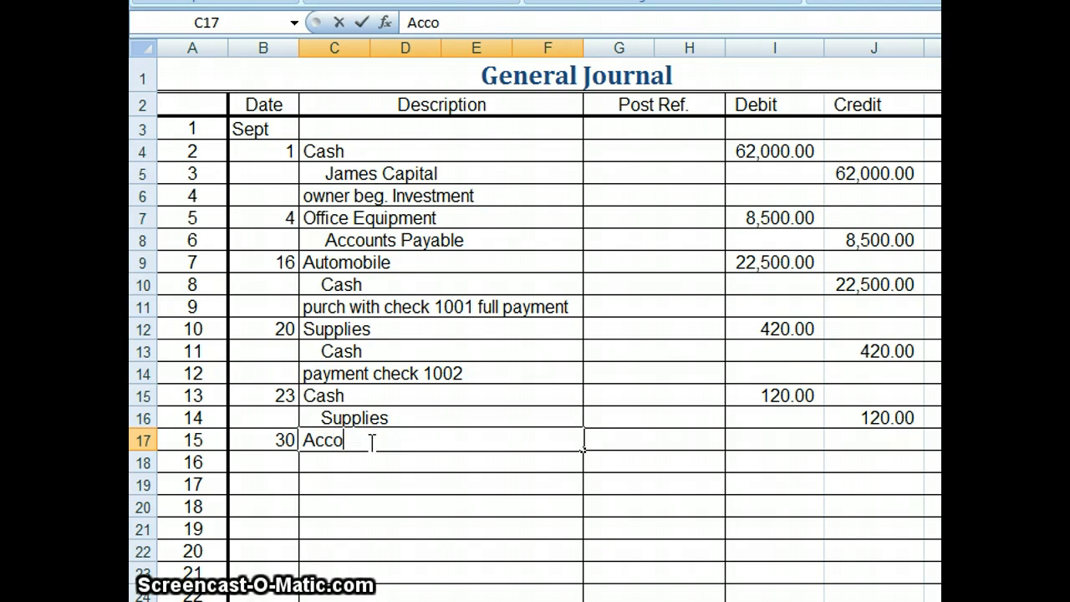
{"action": "type", "text": "unts Payable"}
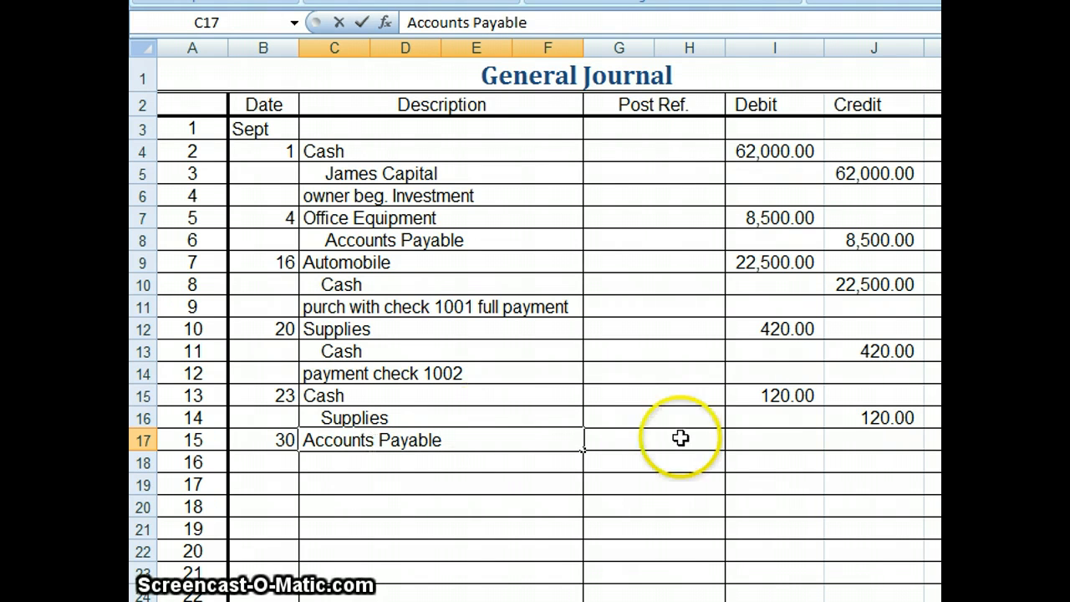
{"action": "left_click", "coordinate": [772, 439]}
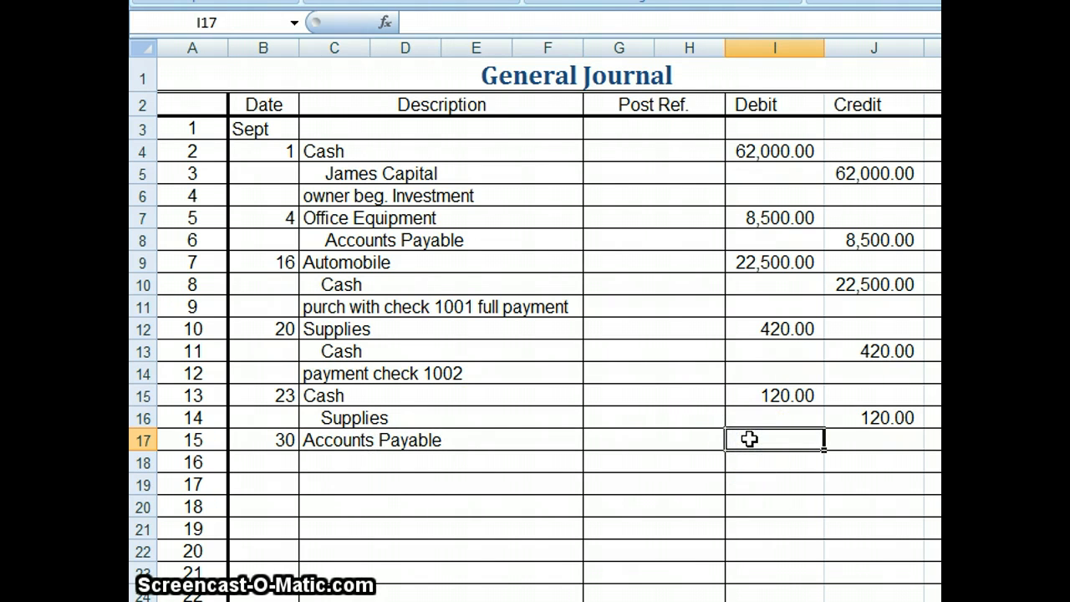
{"action": "type", "text": "560"}
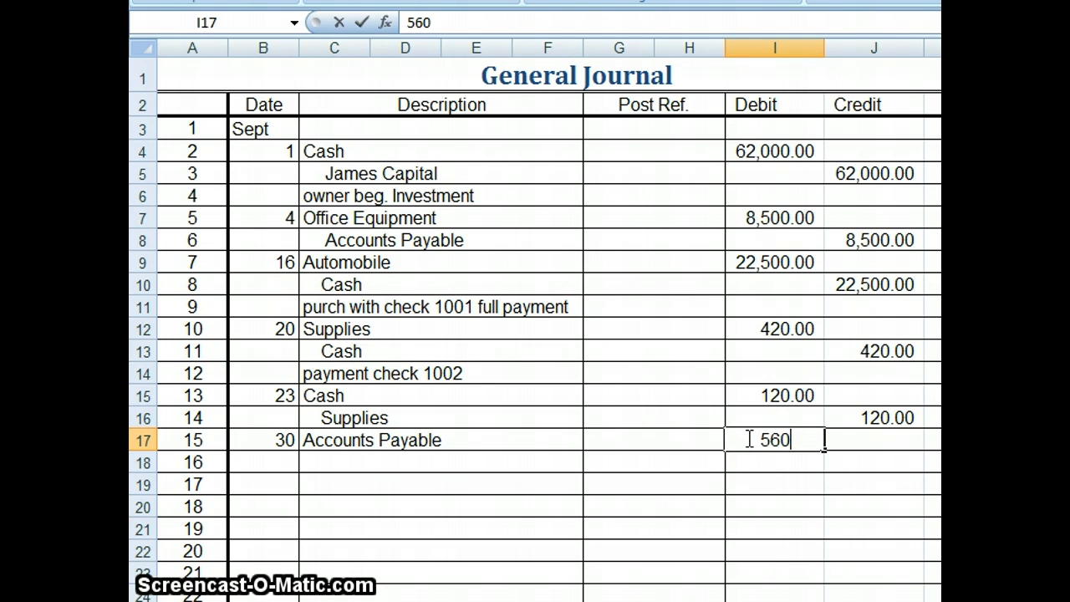
{"action": "key", "text": "Return"}
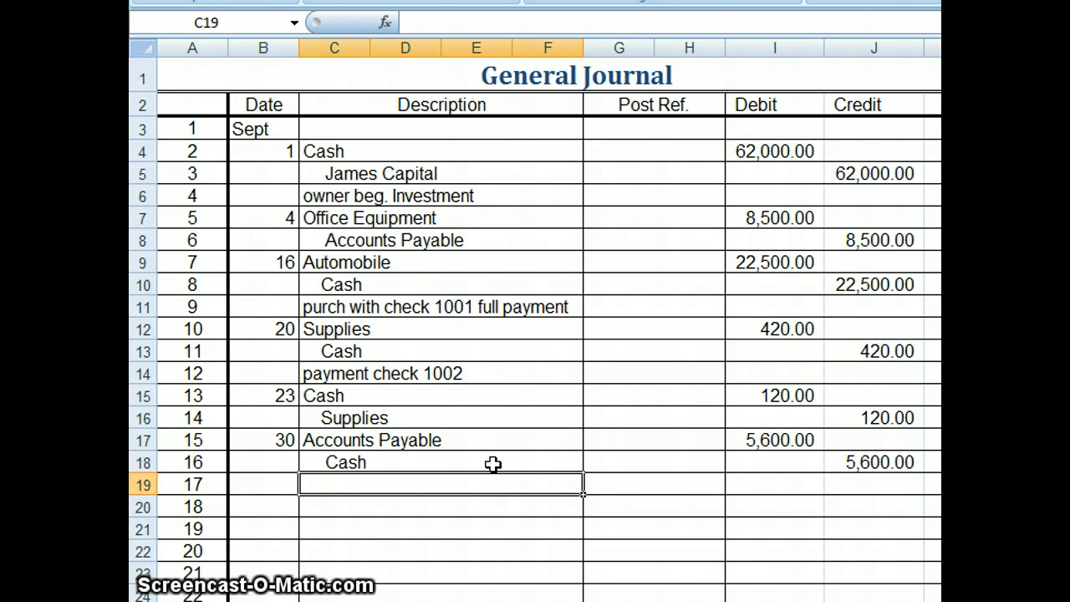
Note the entry as 'made payment check 1003'.
{"action": "type", "text": "made payment"}
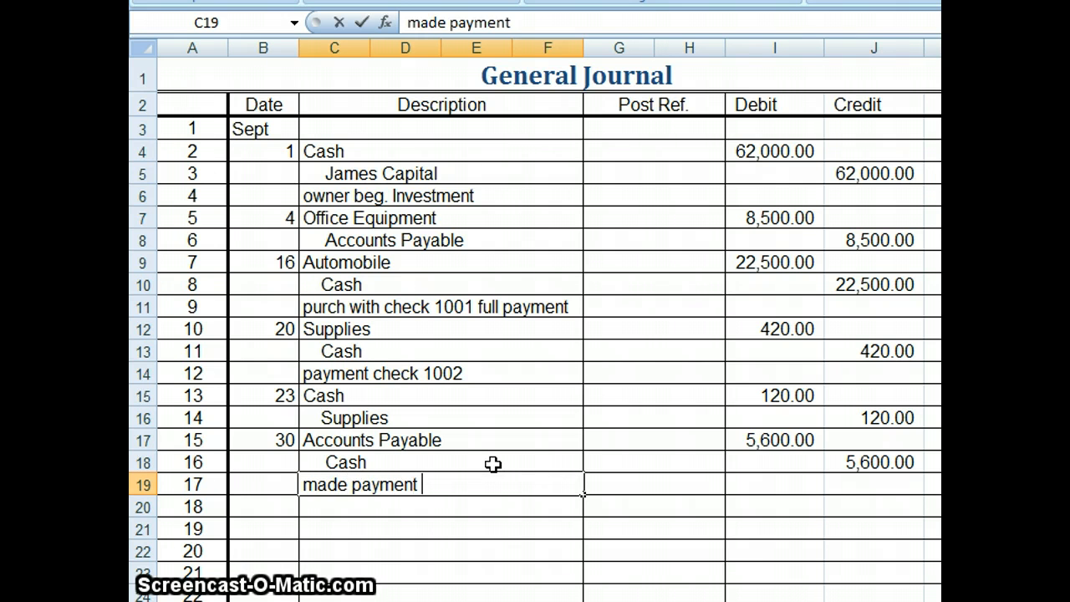
{"action": "type", "text": "chec"}
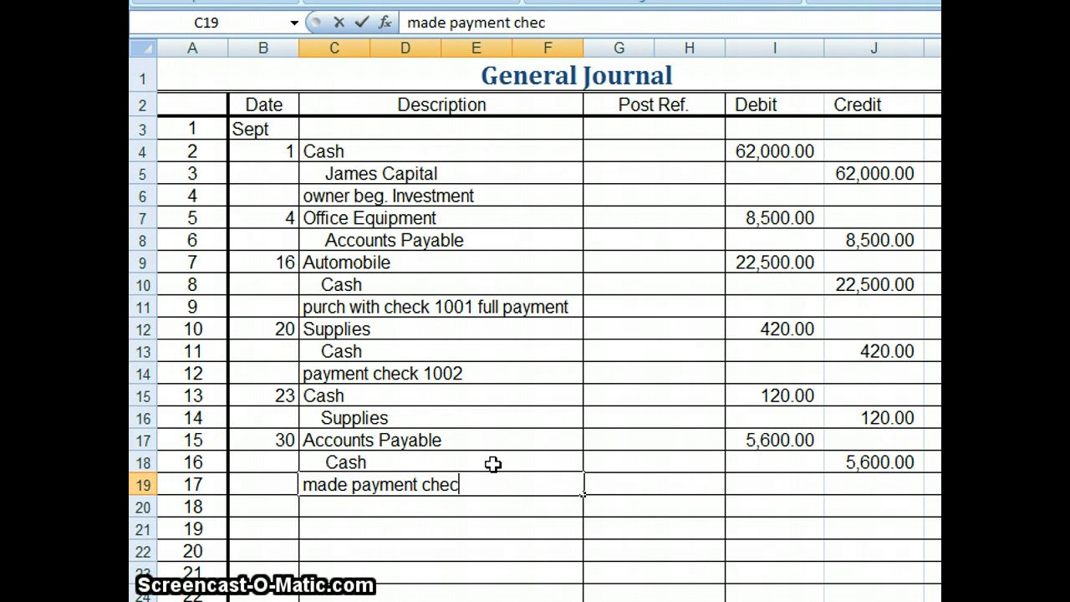
{"action": "type", "text": "k 1003"}
{"action": "left_click", "coordinate": [262, 507]}
{"action": "type", "text": "30"}
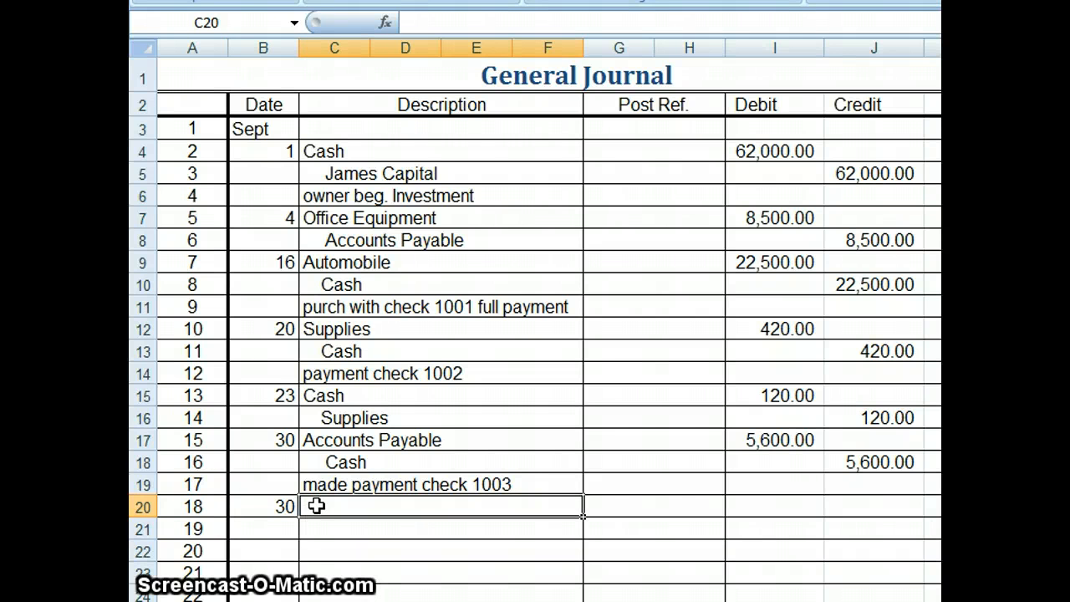
Enter 'James Drawing' as the owner drawing entry's description.
{"action": "type", "text": "James"}
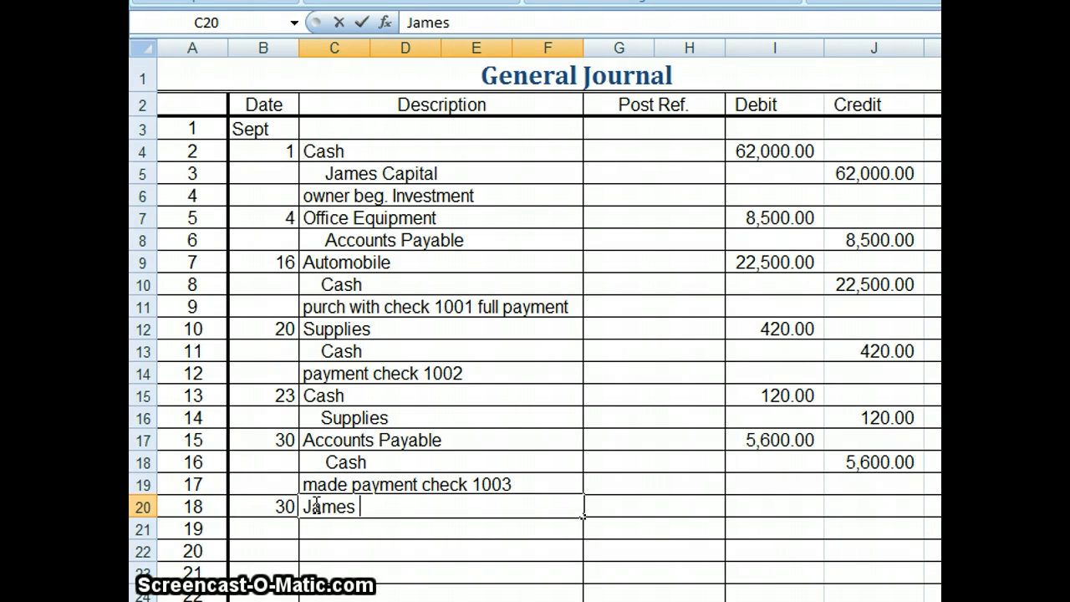
{"action": "type", "text": "Drawing"}
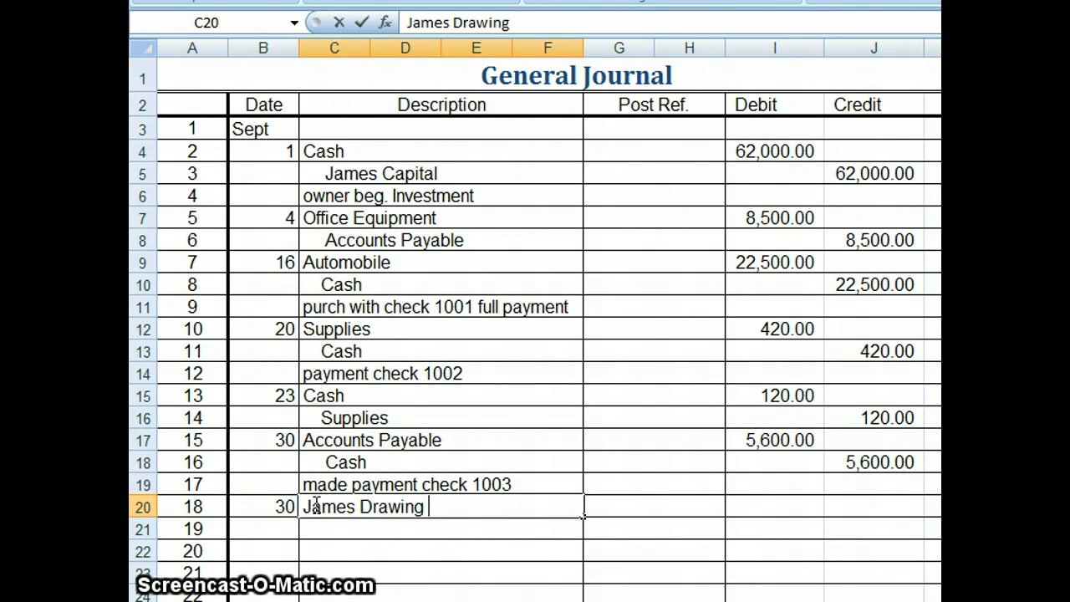
{"action": "mouse_move", "coordinate": [770, 505]}
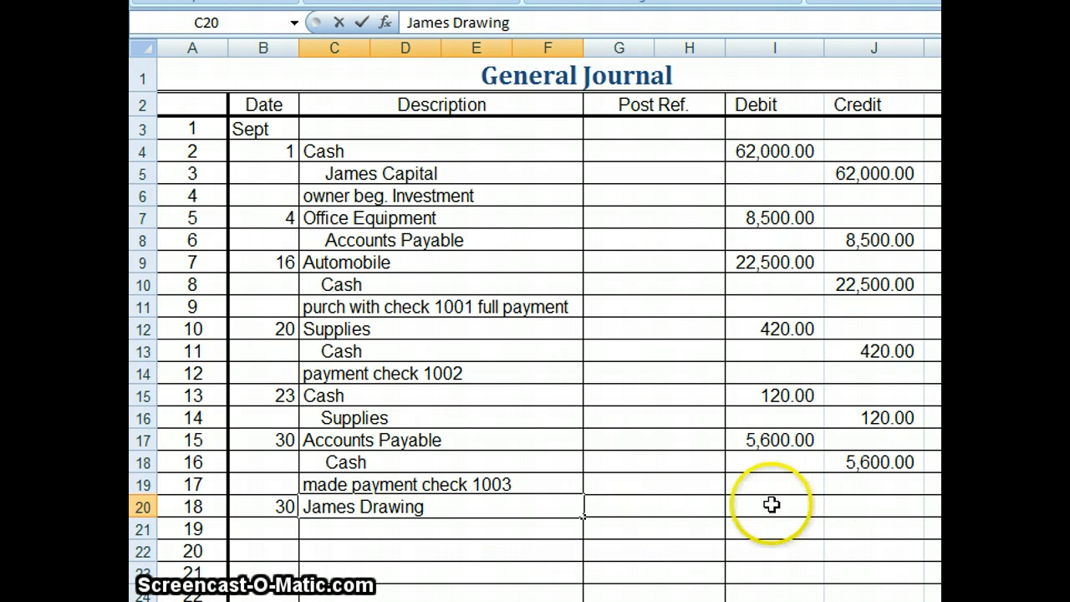